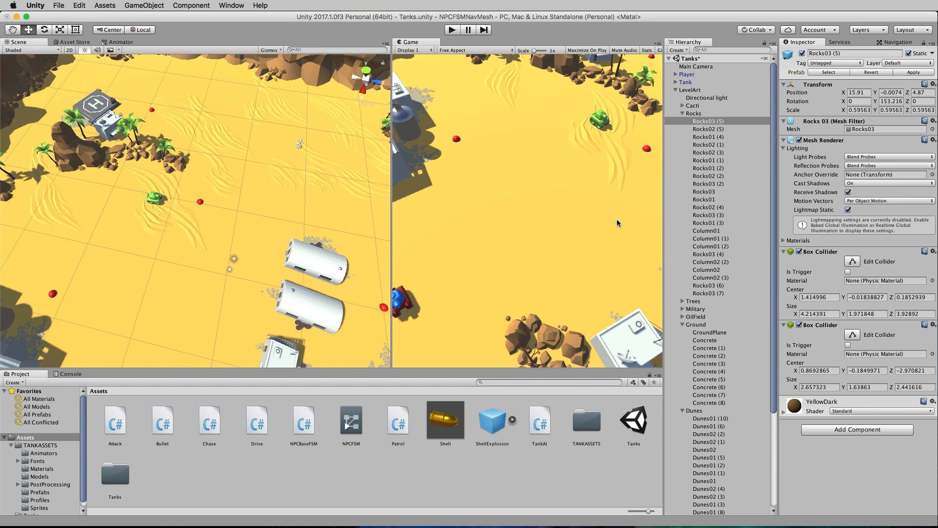
mouse_move(203, 255)
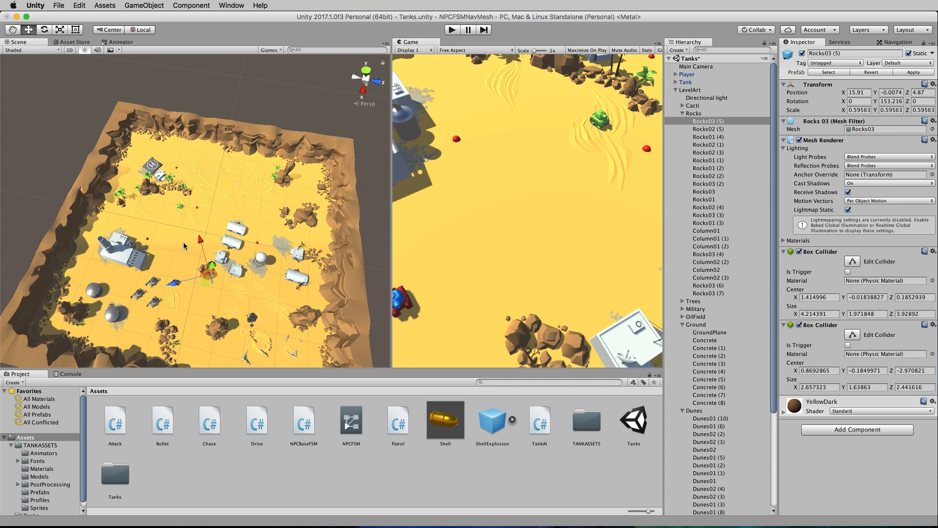
Step: Select GroundPlane and show its static flags, confirming Navigation Static is ticked
click(710, 332)
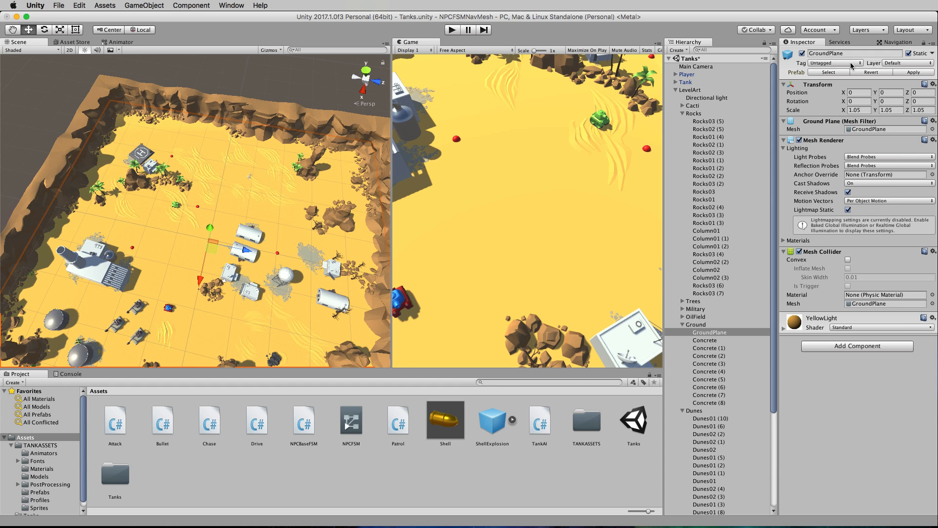
mouse_move(925, 59)
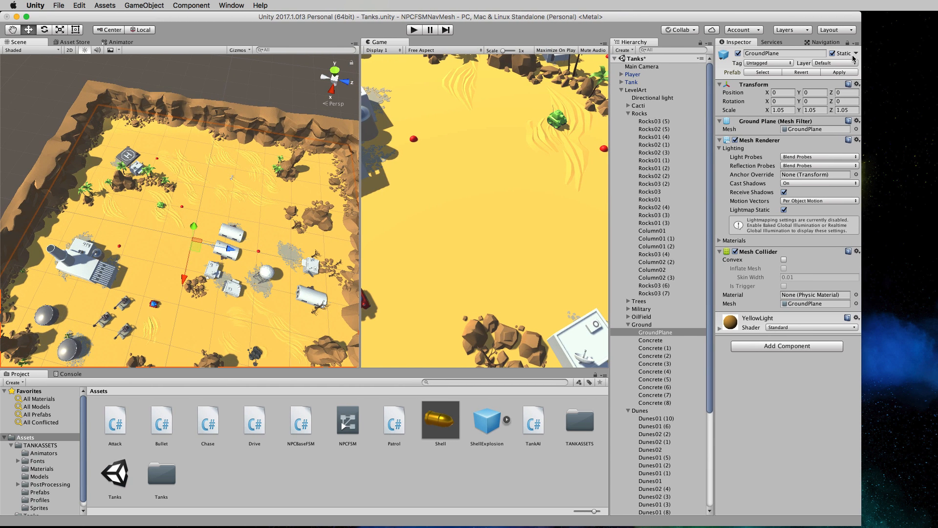
click(852, 53)
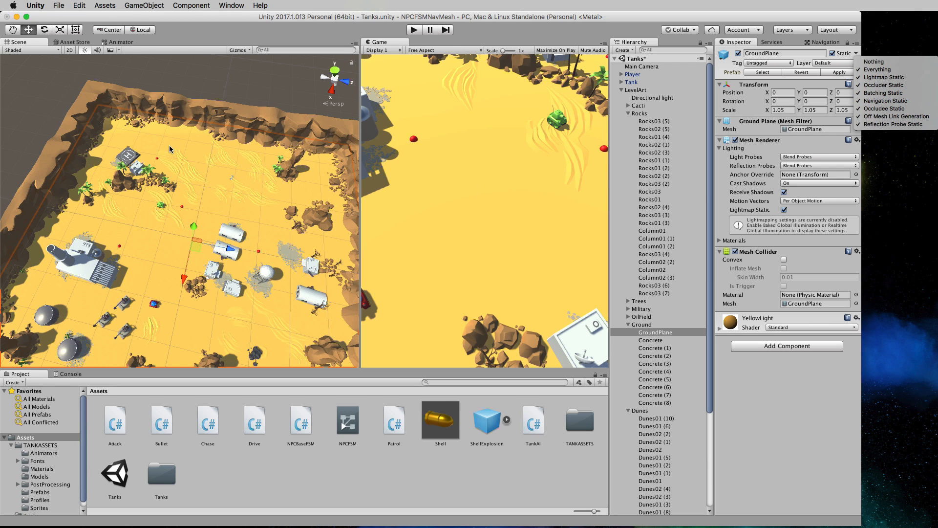
mouse_move(194, 188)
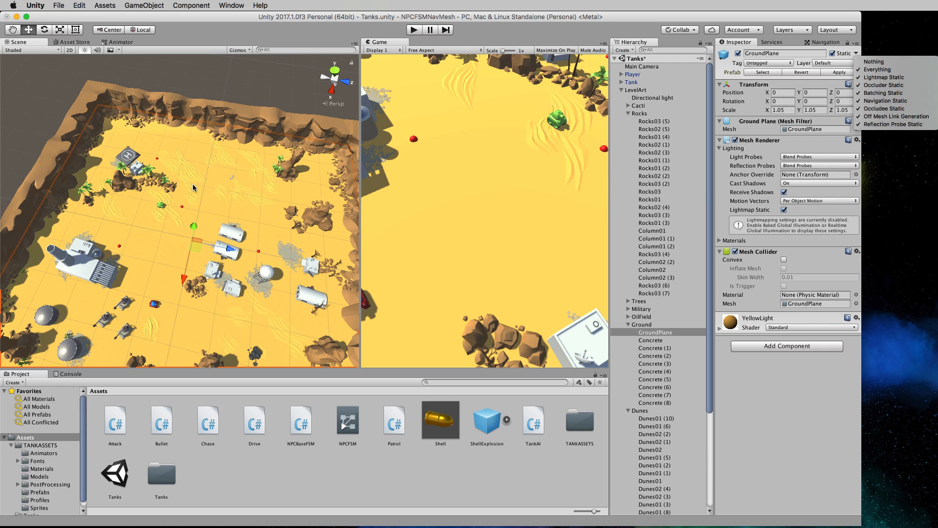
mouse_move(216, 272)
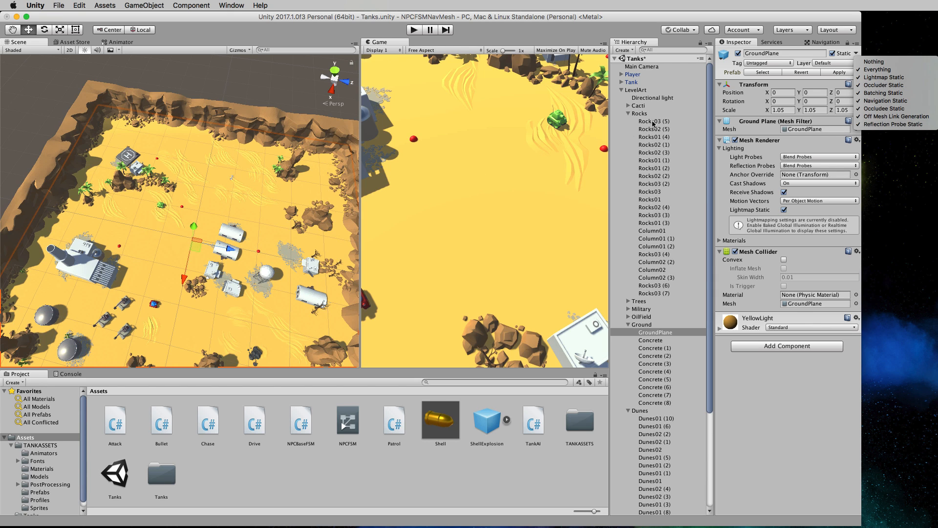
Step: Select the rock Rocks03 (5) and check its static flags
click(653, 120)
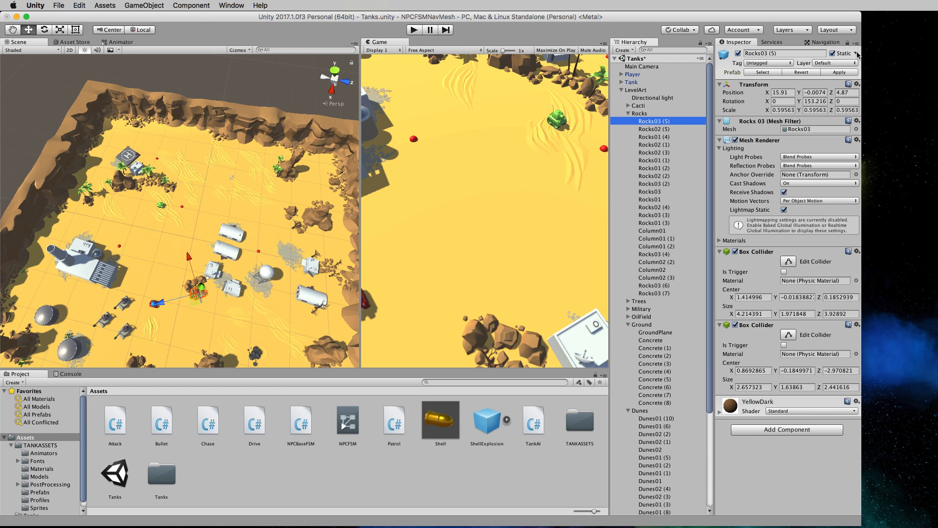
click(847, 53)
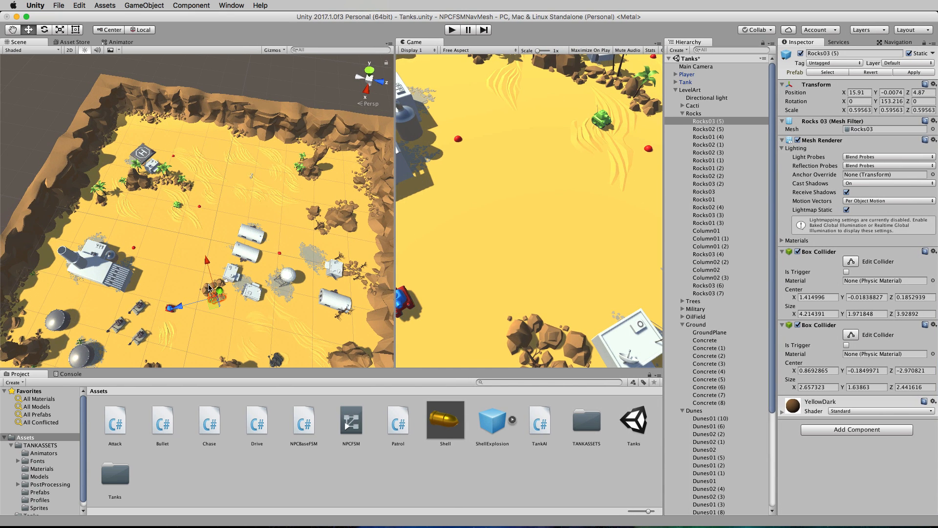
mouse_move(174, 158)
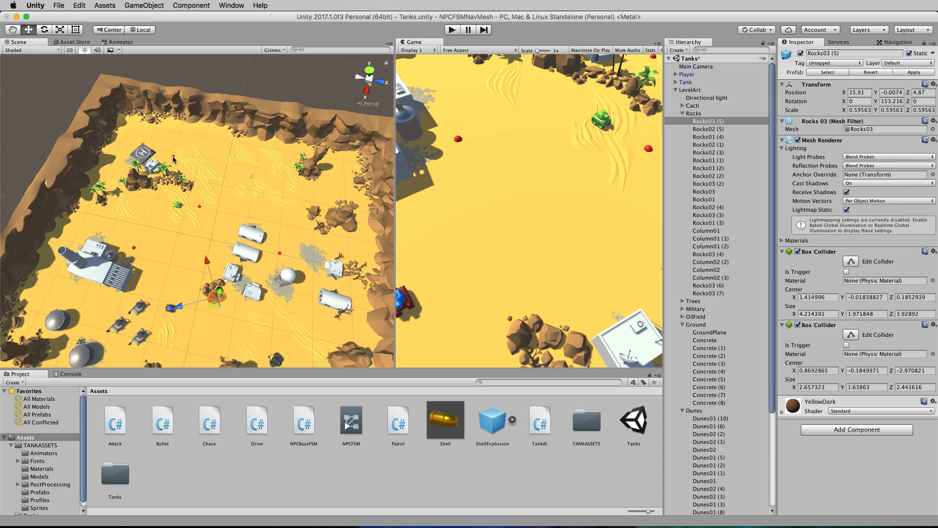
mouse_move(179, 172)
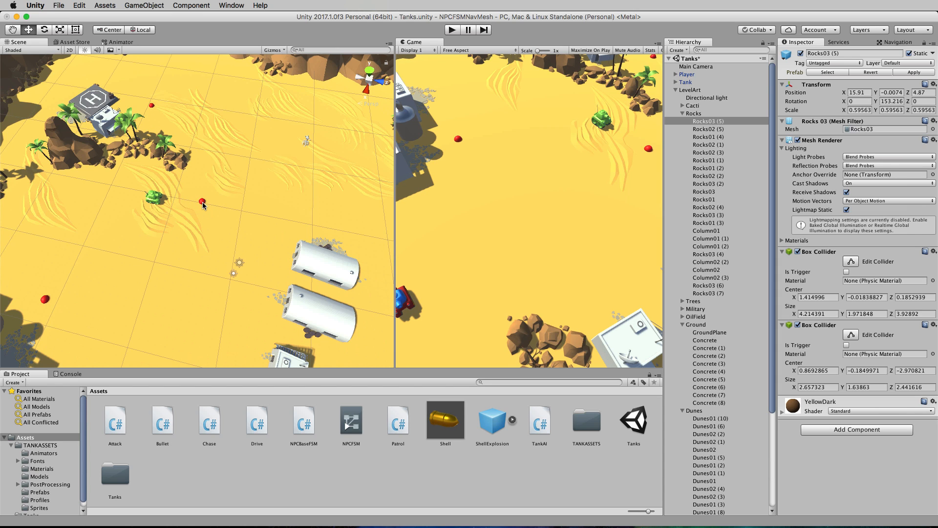
mouse_move(390, 175)
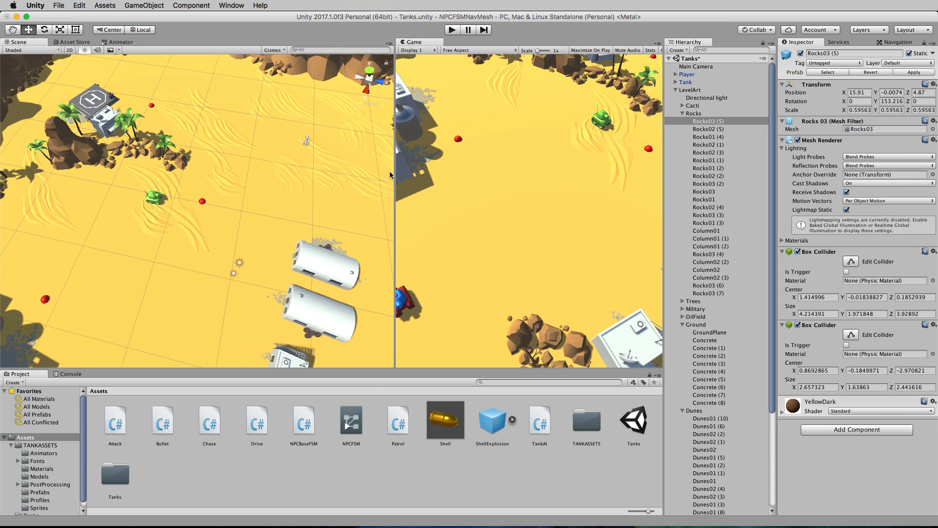
mouse_move(290, 142)
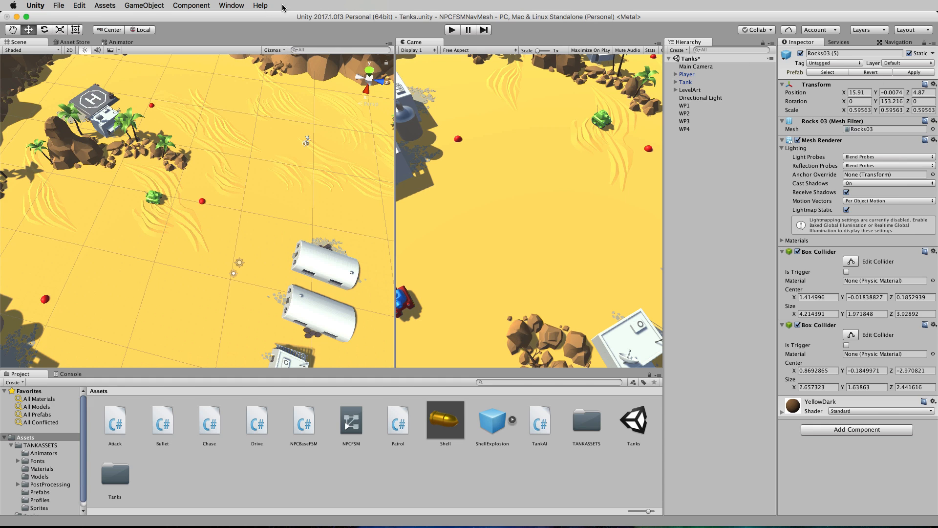
Step: Open Window > Navigation and view the Object, Bake, then Agents settings
click(231, 5)
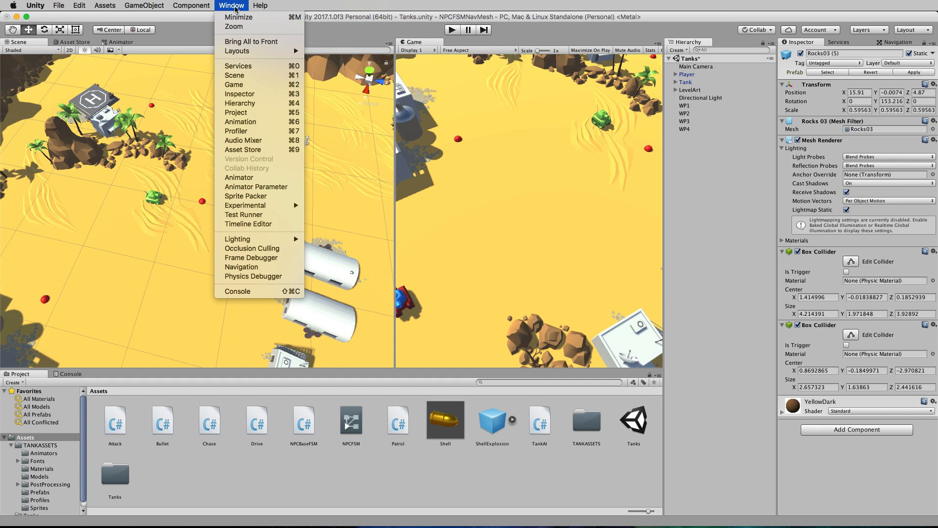
mouse_move(242, 267)
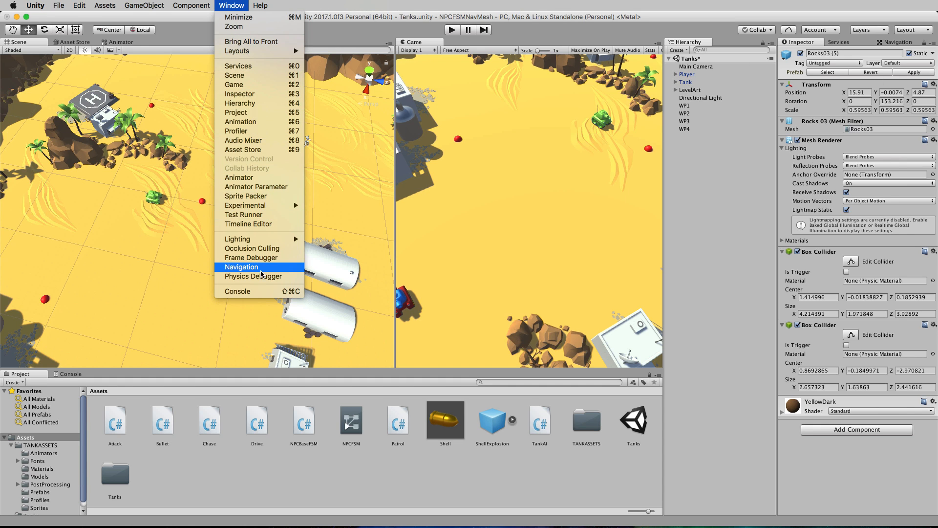
click(240, 266)
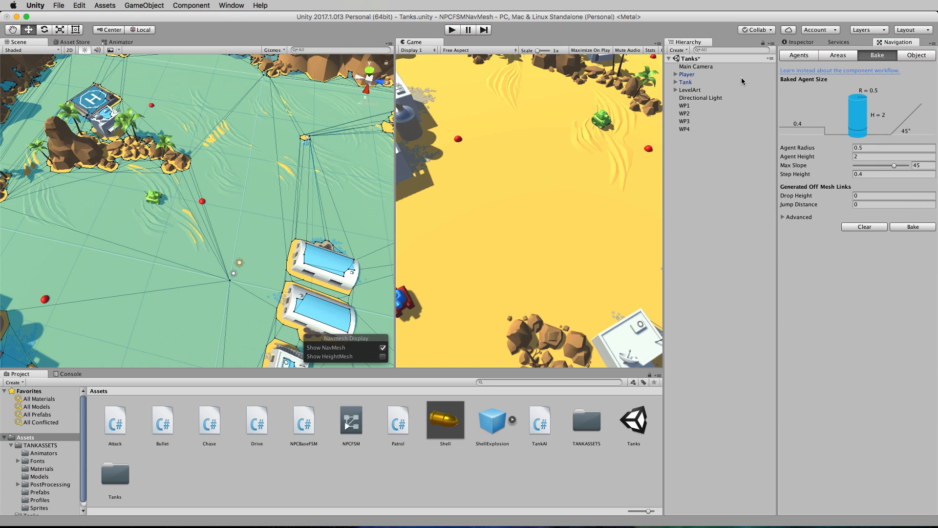
mouse_move(900, 42)
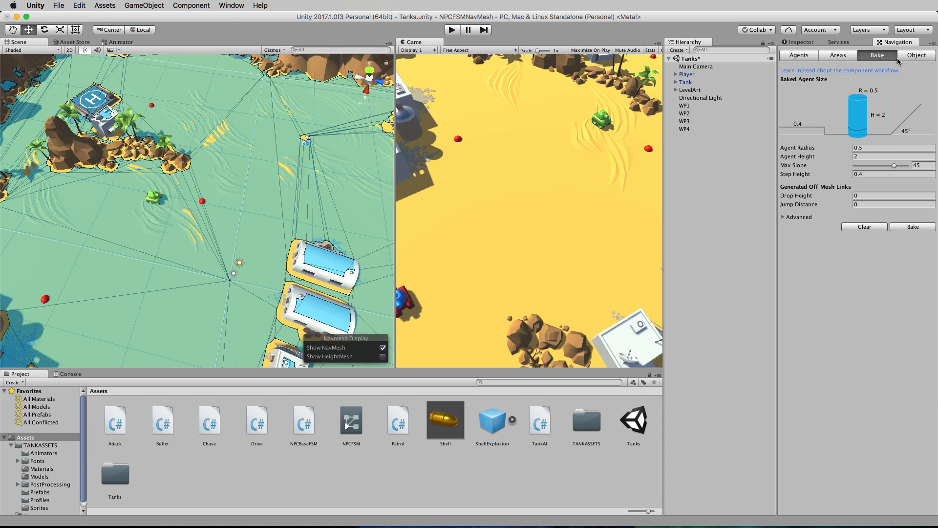
click(917, 55)
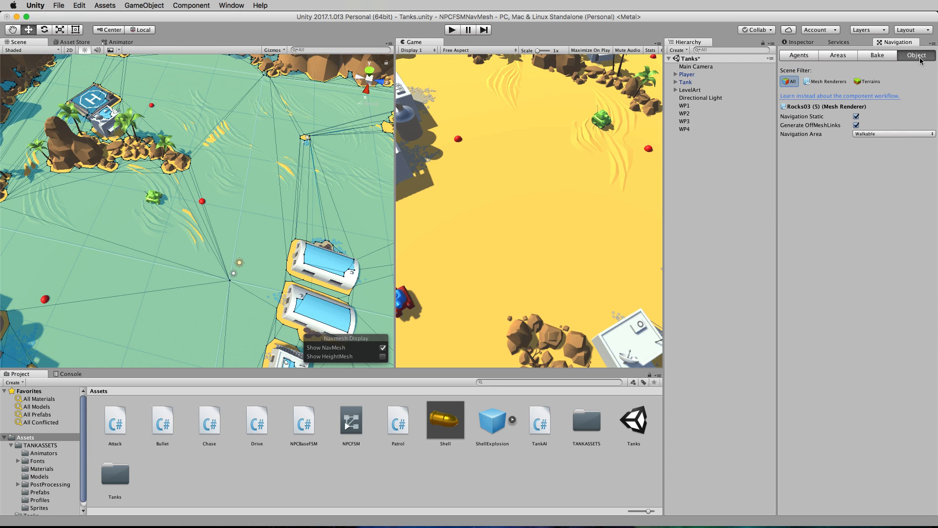
click(877, 55)
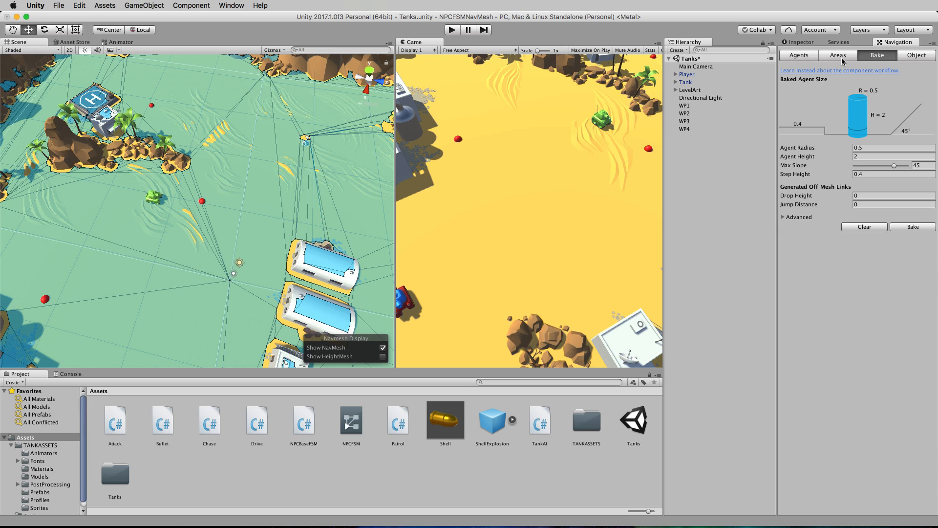
click(798, 55)
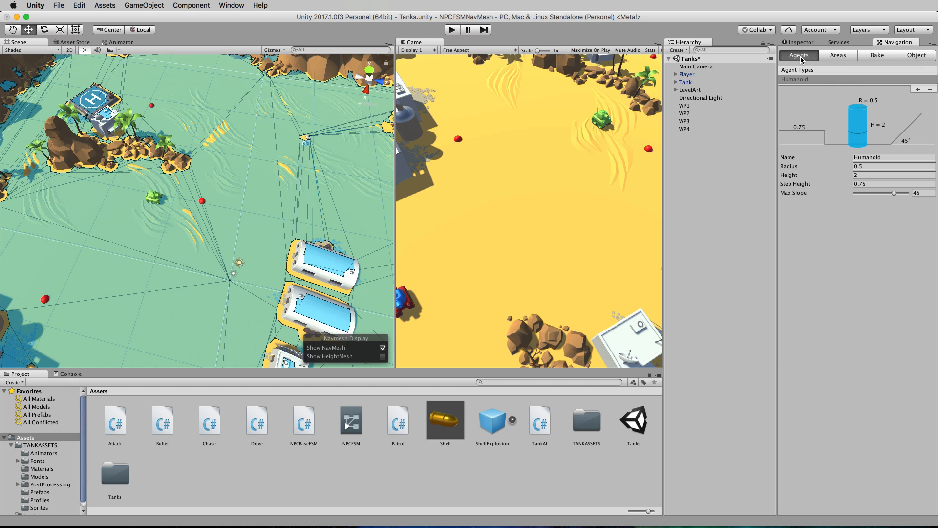
mouse_move(877, 56)
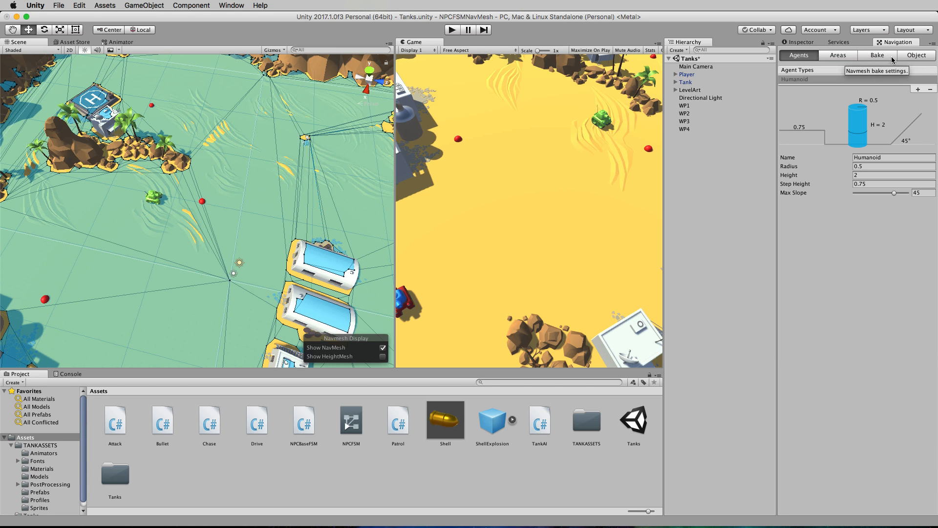
Step: Return to the Navigation window's Bake settings
click(877, 55)
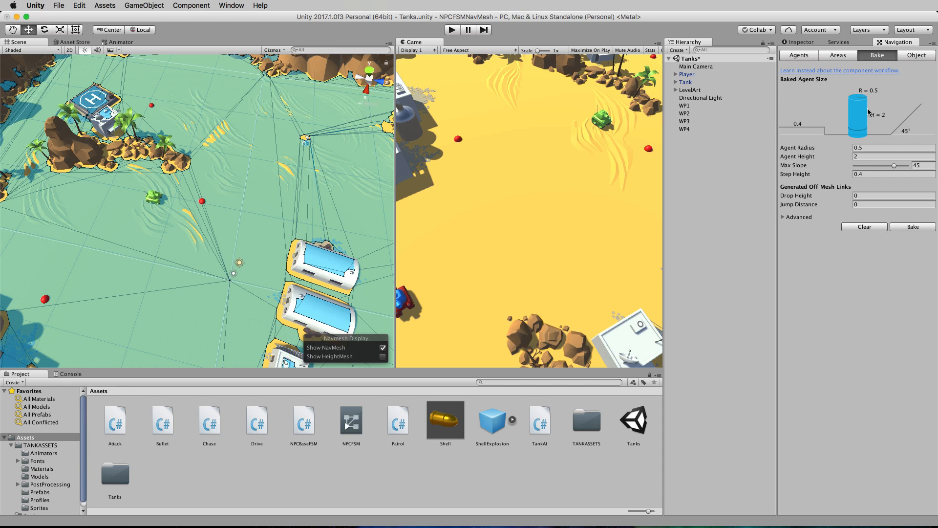
mouse_move(856, 115)
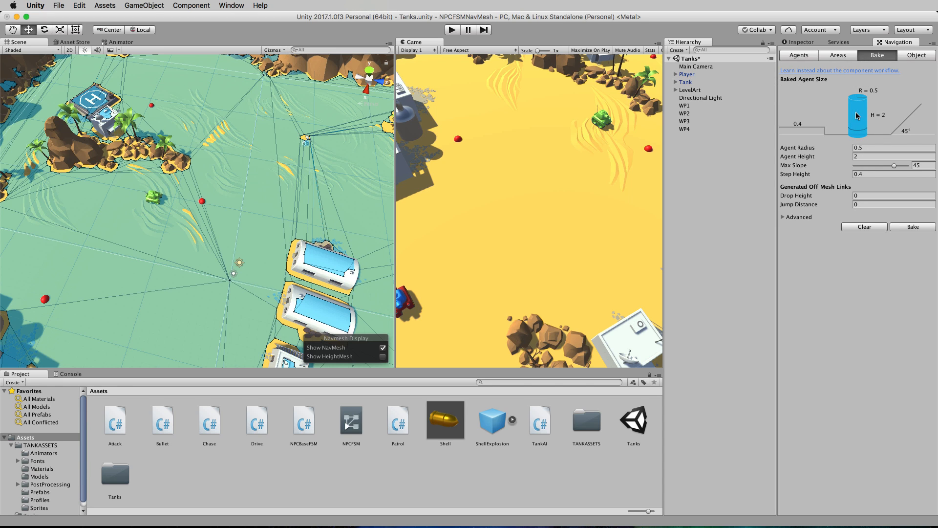
mouse_move(828, 120)
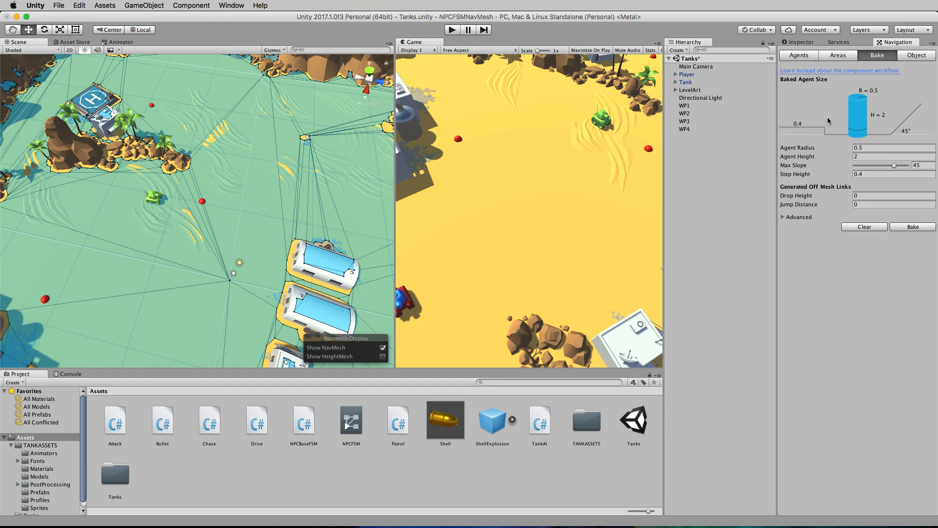
mouse_move(790, 153)
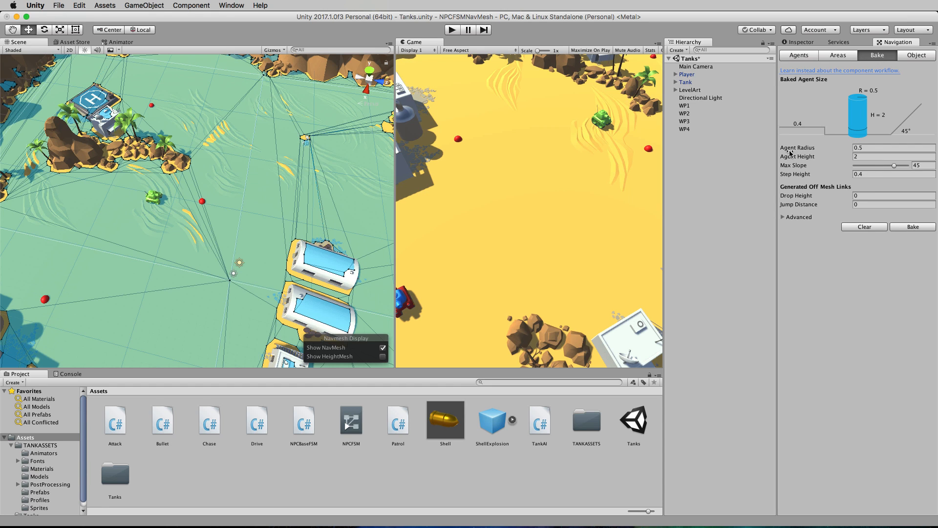
mouse_move(871, 150)
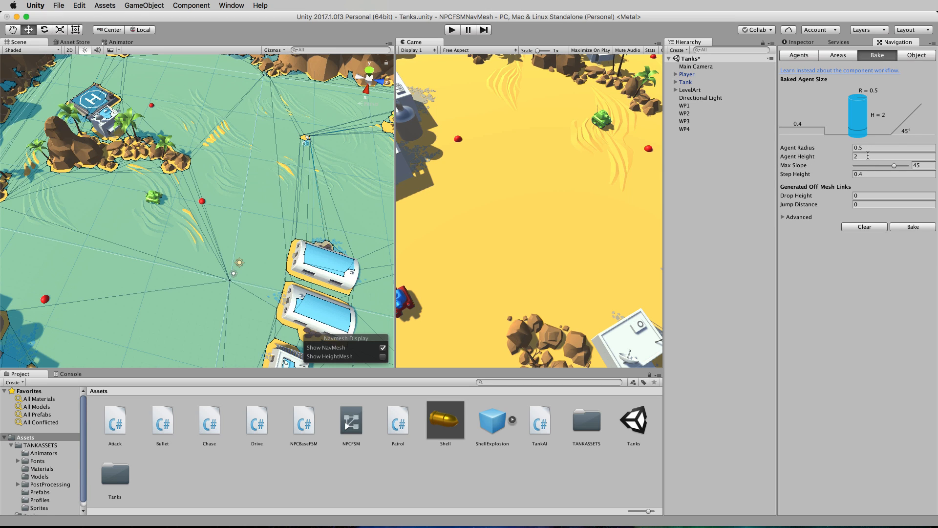
mouse_move(790, 152)
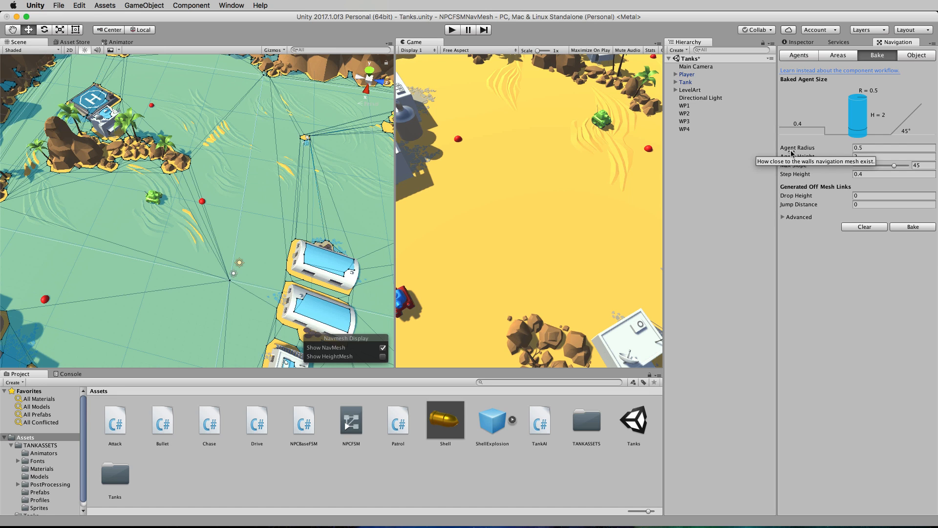
mouse_move(791, 152)
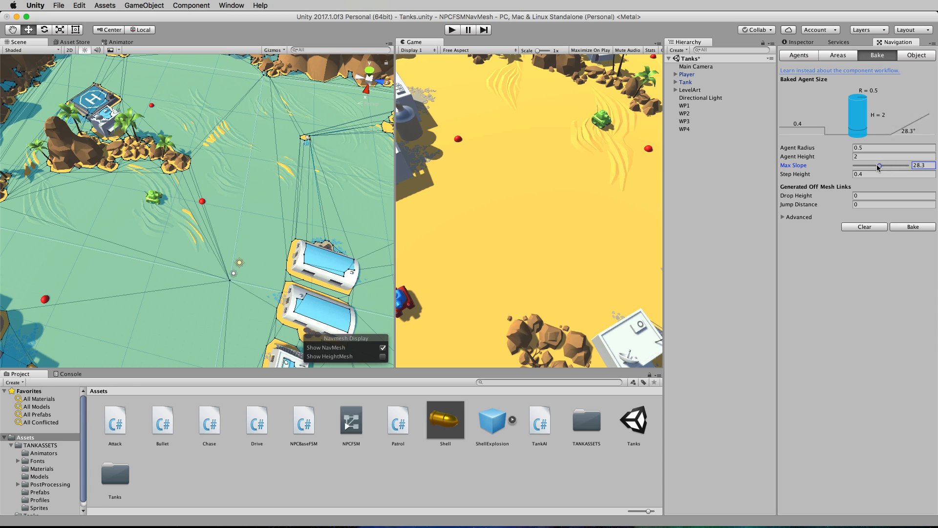
Step: Raise the Max Slope slider from about 31 to 39.4 degrees
drag(878, 165, 884, 165)
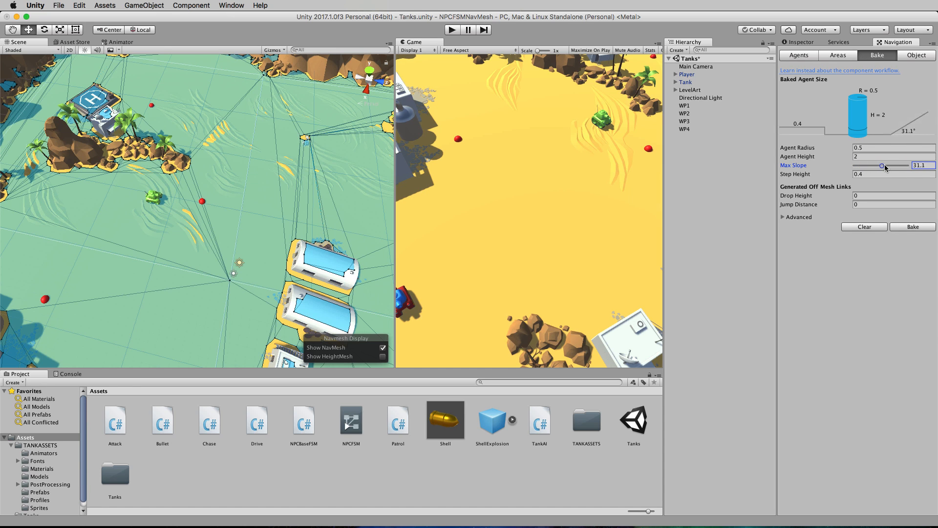
drag(882, 165, 890, 166)
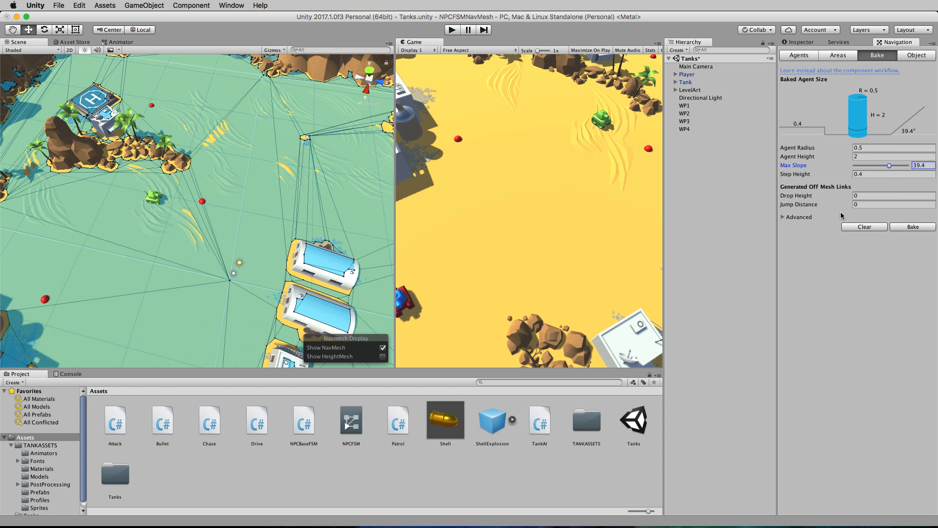
mouse_move(784, 192)
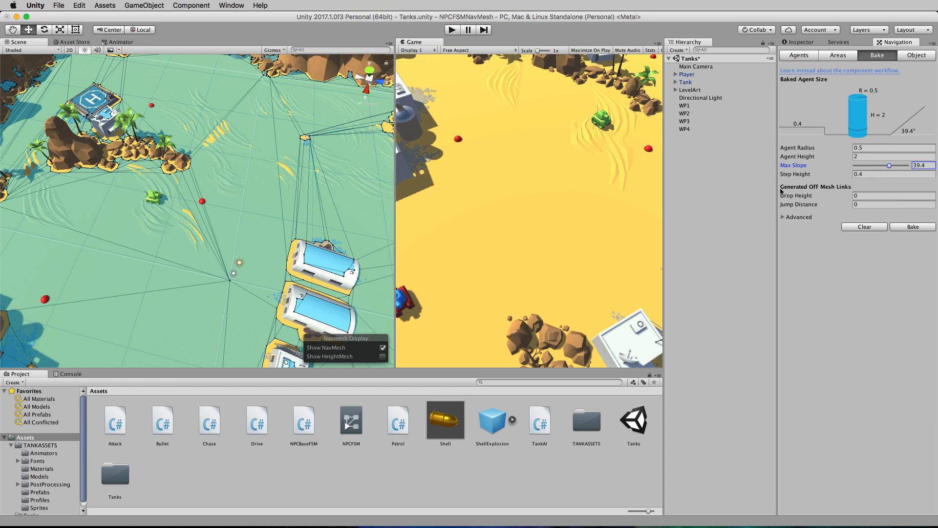
mouse_move(798, 208)
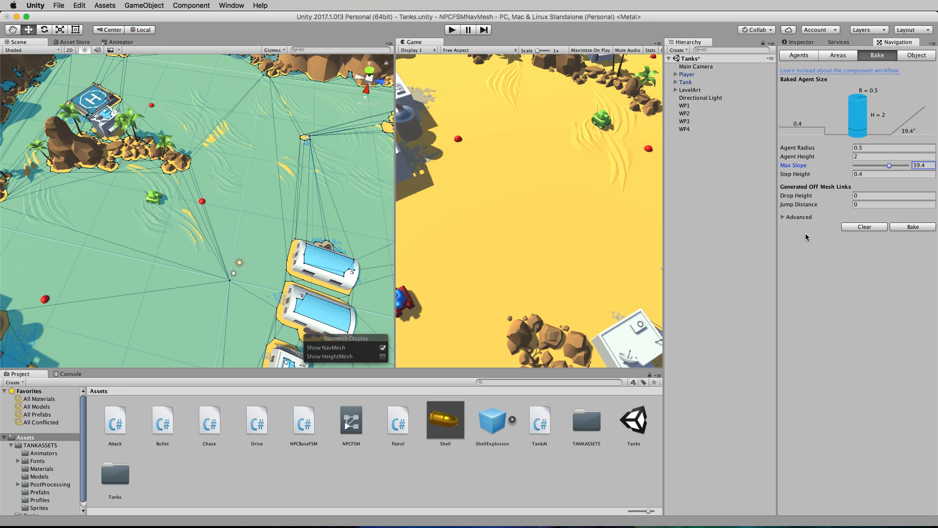
mouse_move(487, 174)
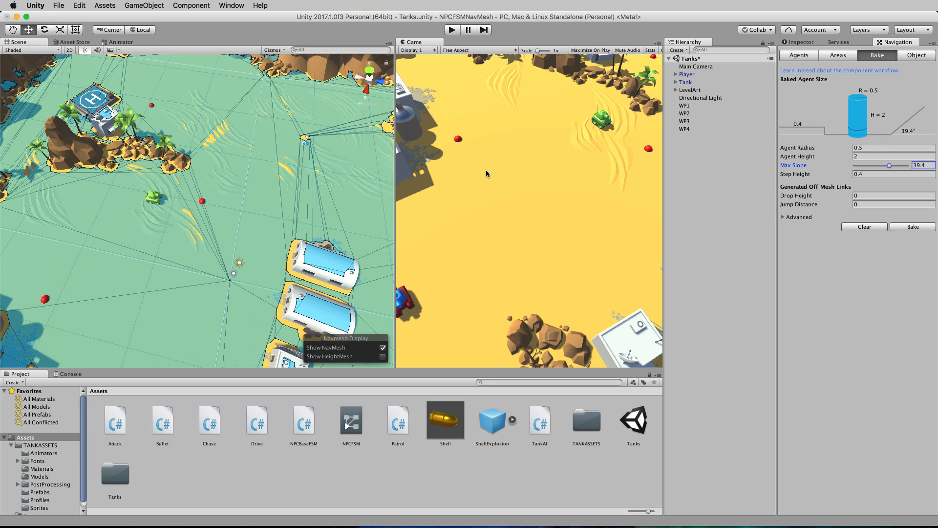
mouse_move(215, 234)
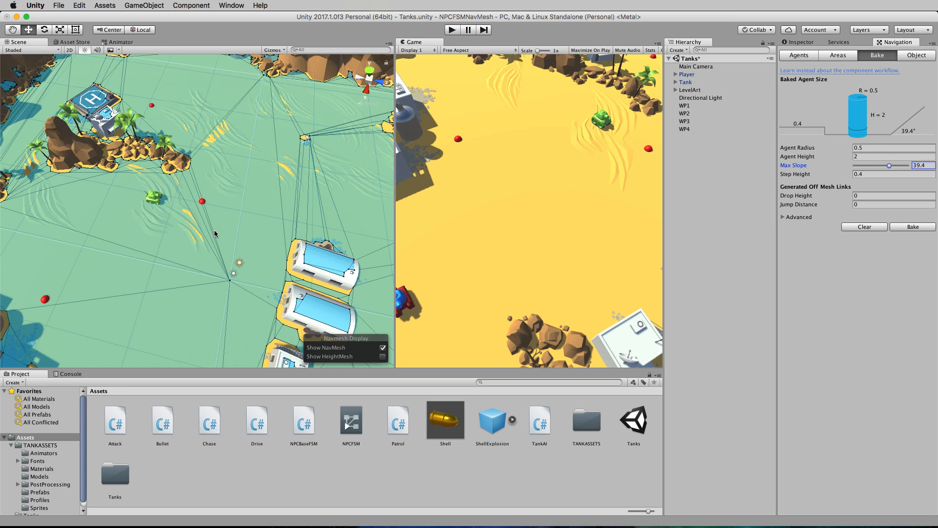
mouse_move(225, 242)
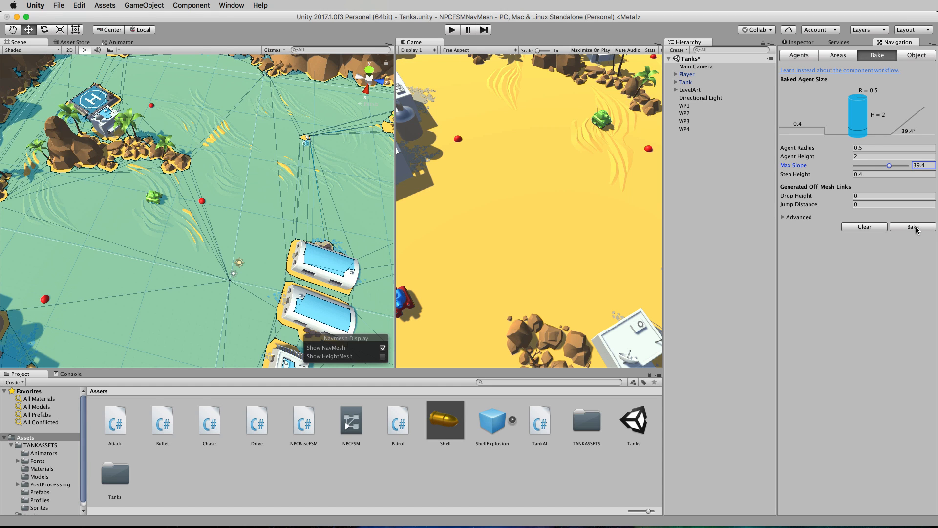
mouse_move(334, 135)
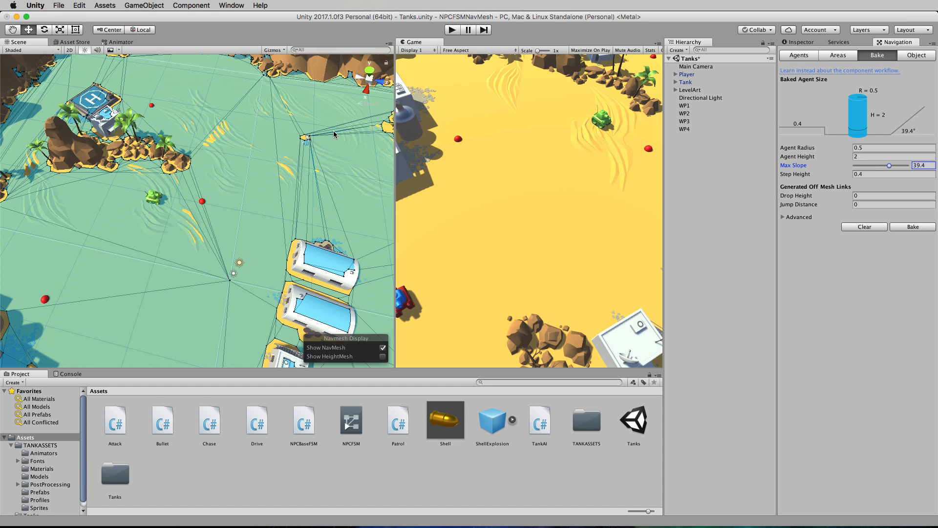
mouse_move(271, 130)
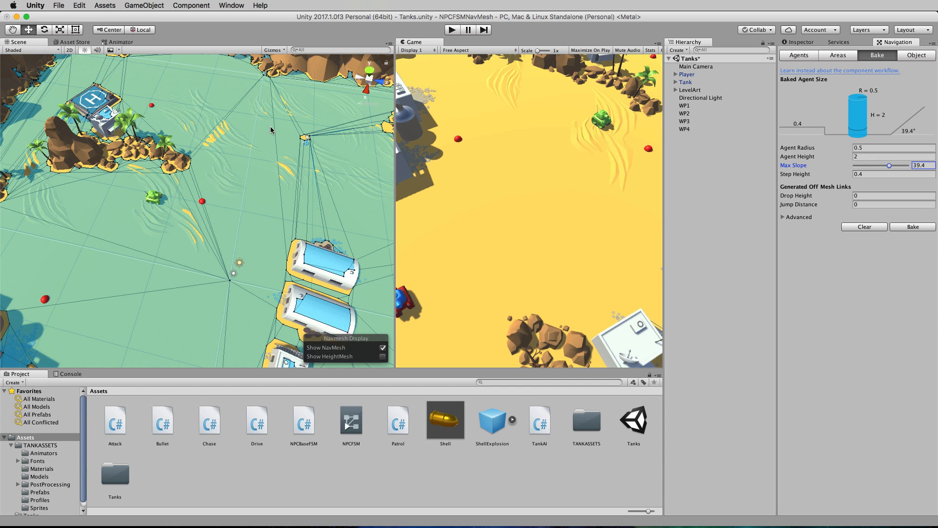
mouse_move(267, 176)
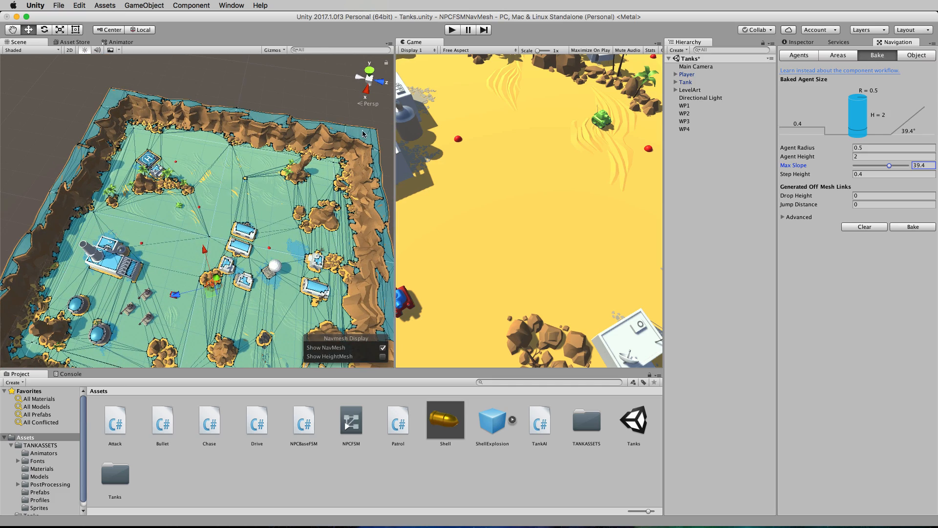
mouse_move(117, 101)
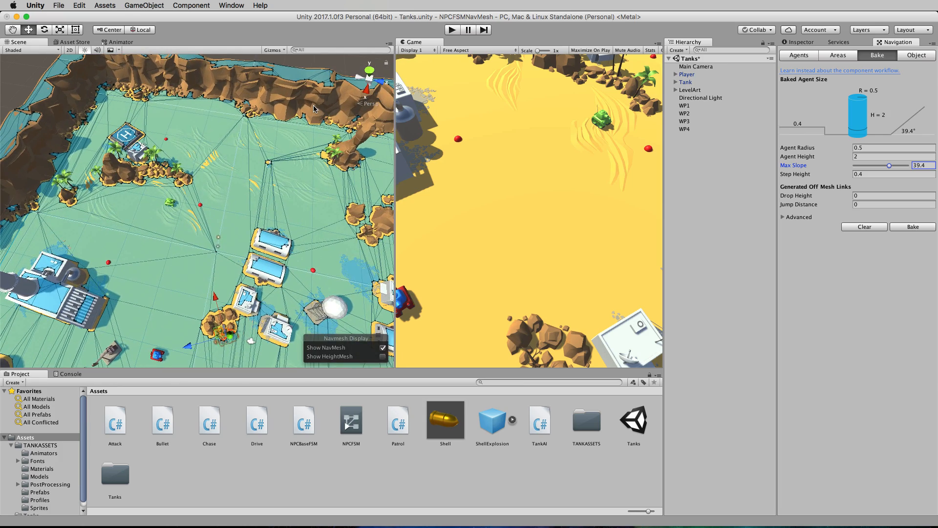
mouse_move(244, 146)
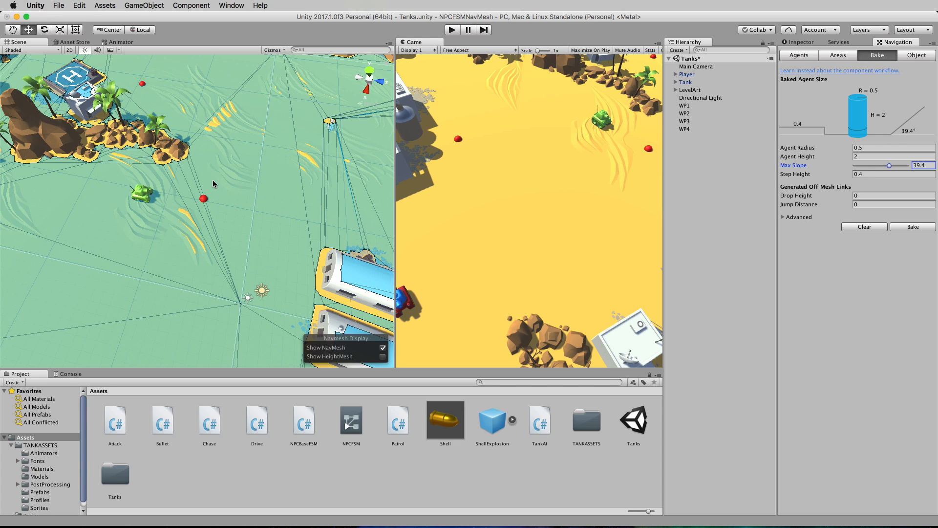
mouse_move(742, 248)
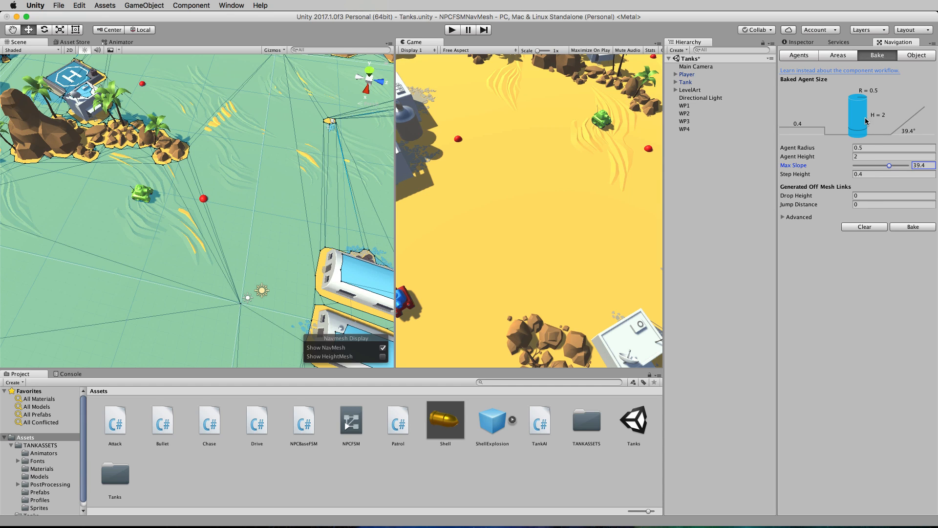
mouse_move(821, 244)
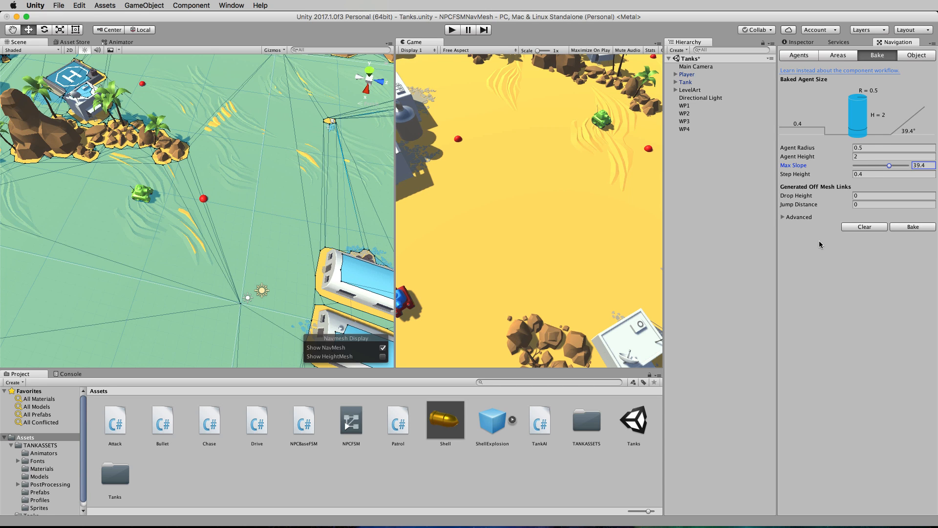
mouse_move(476, 216)
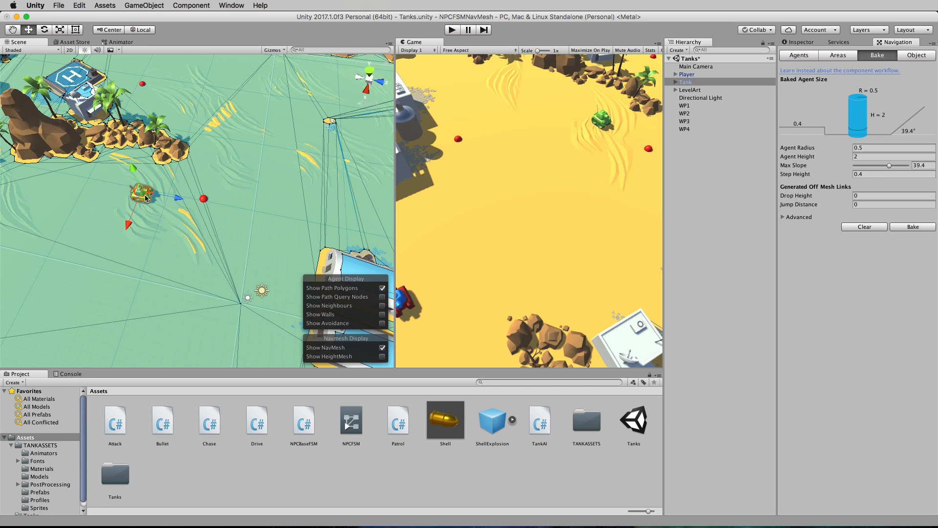
mouse_move(655, 164)
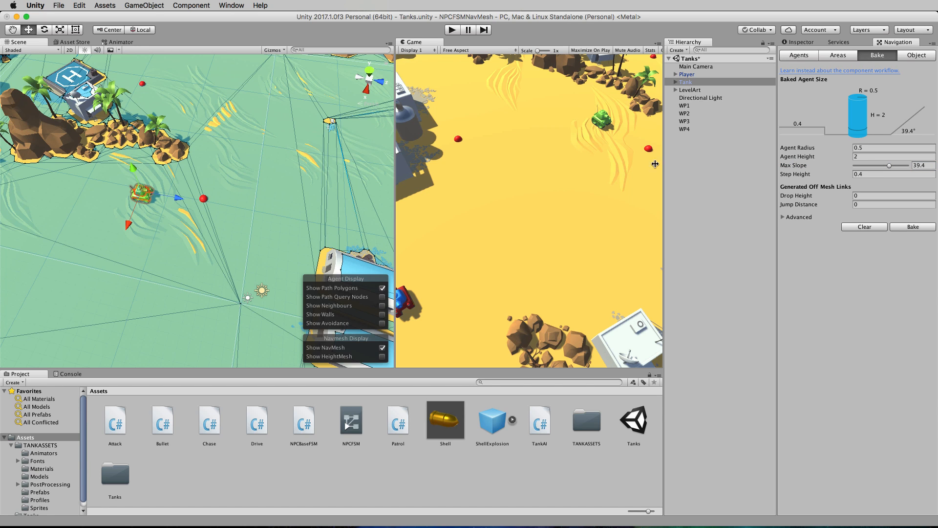
Step: Show the Tank's Inspector with its Nav Mesh Agent at speed 10, acceleration 8
click(686, 82)
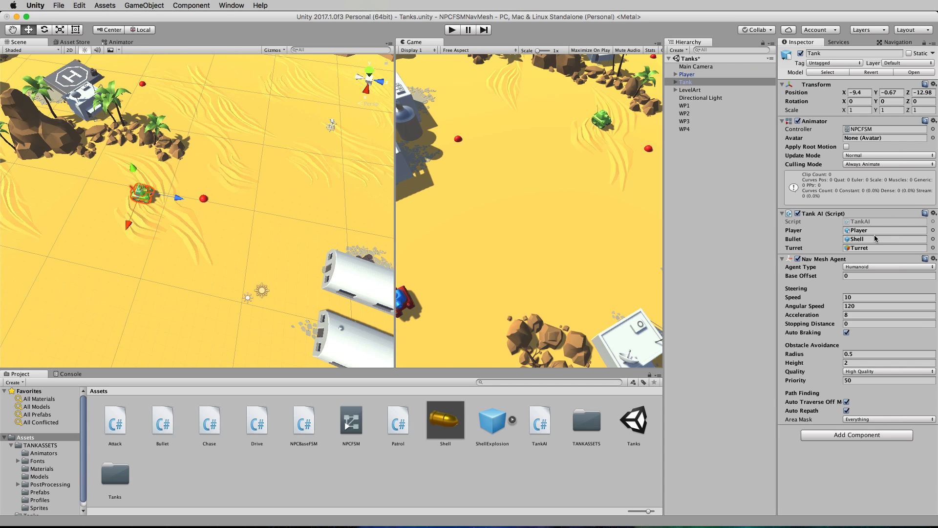
mouse_move(805, 265)
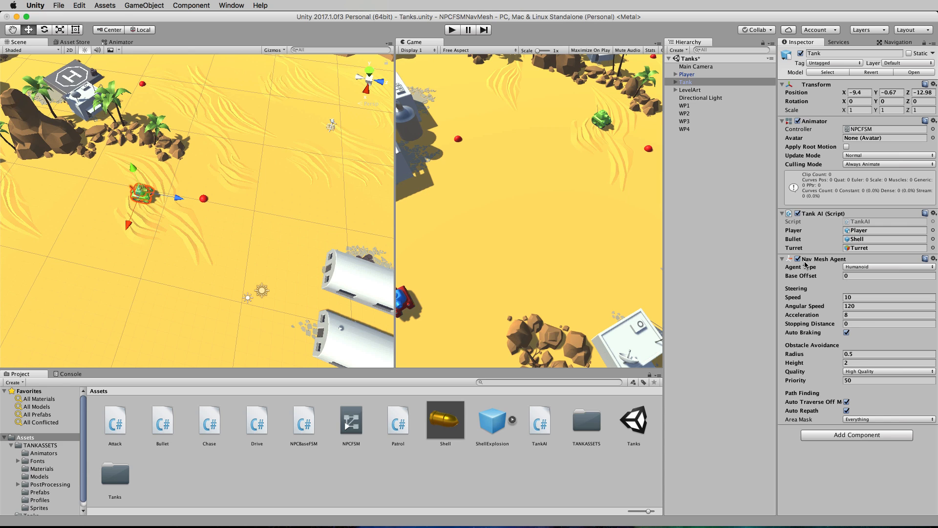
mouse_move(839, 265)
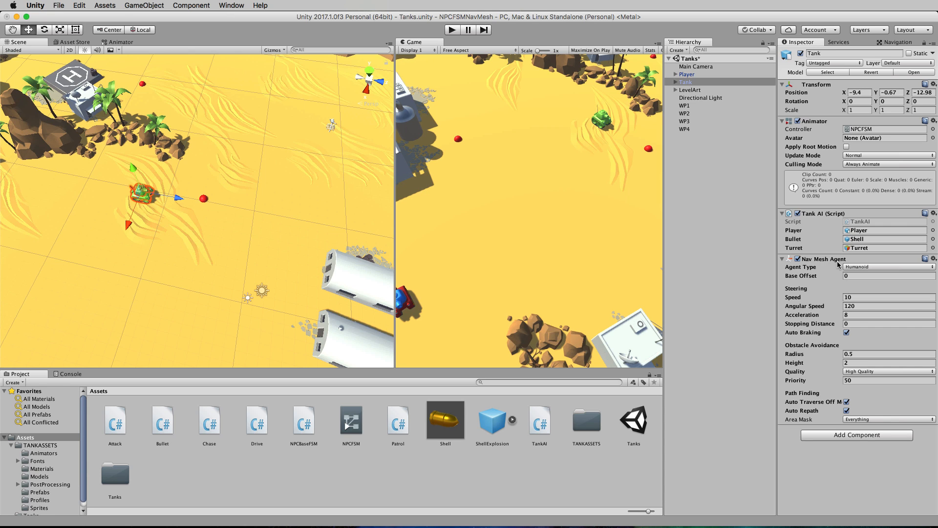
mouse_move(816, 368)
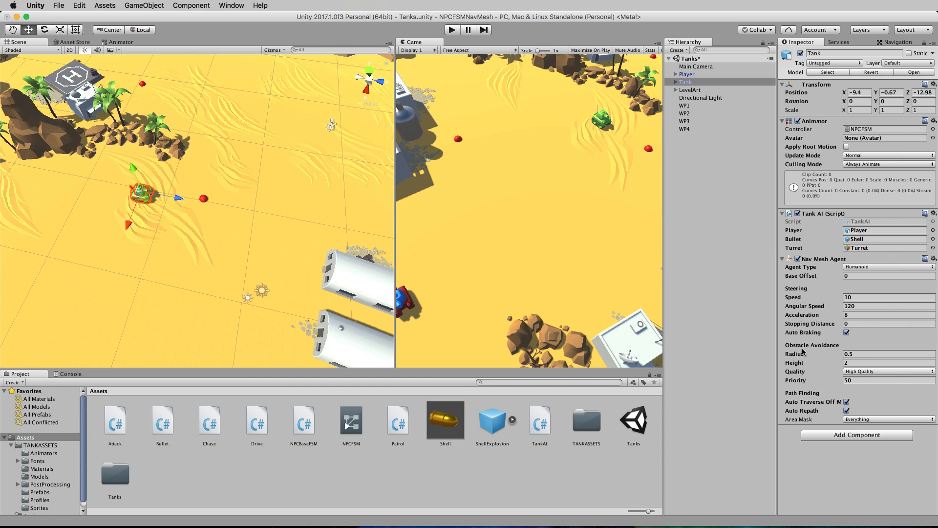
mouse_move(825, 298)
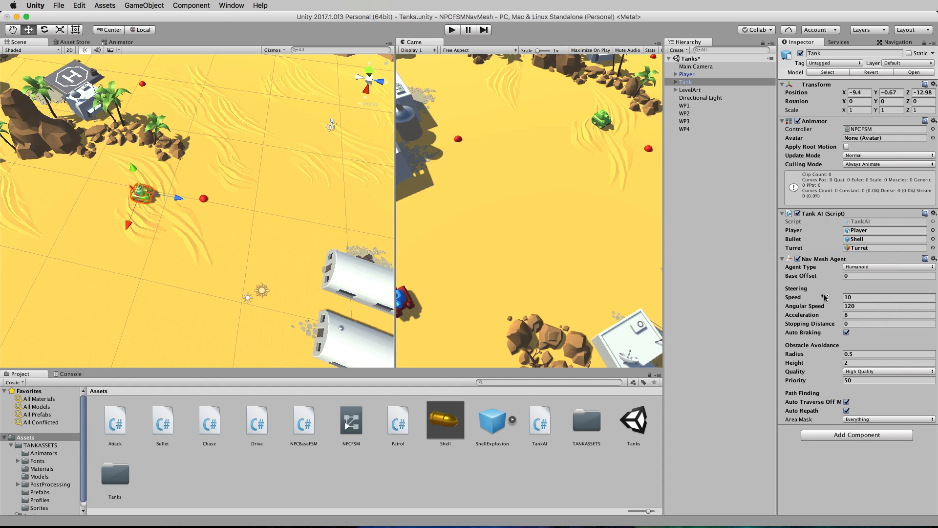
mouse_move(839, 387)
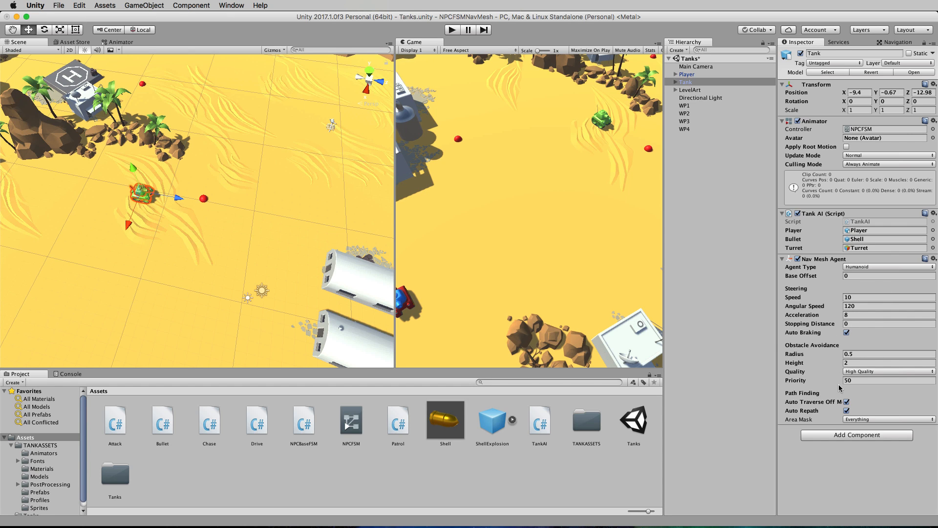
mouse_move(812, 299)
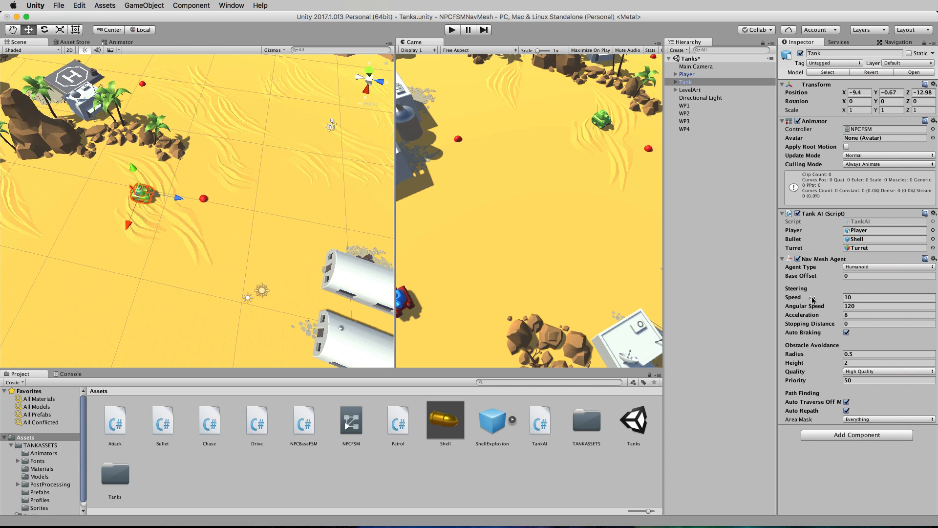
mouse_move(805, 300)
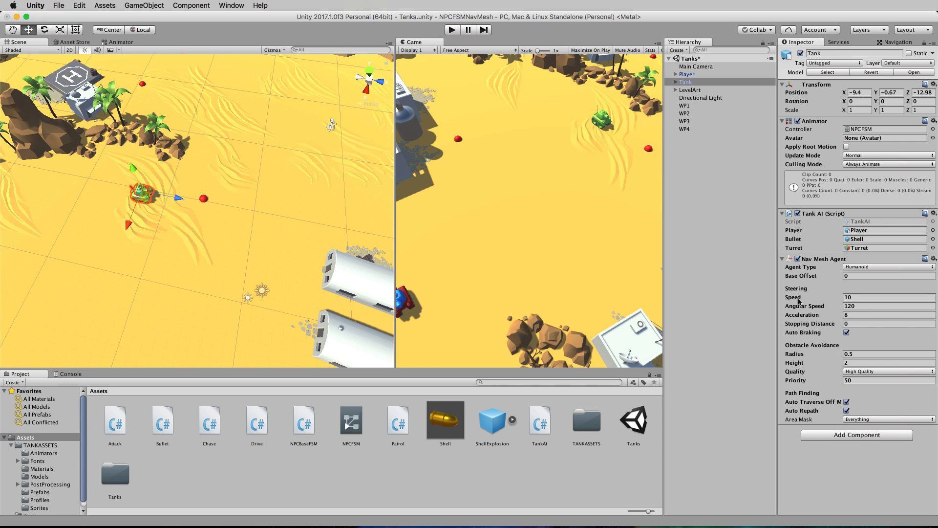
mouse_move(812, 322)
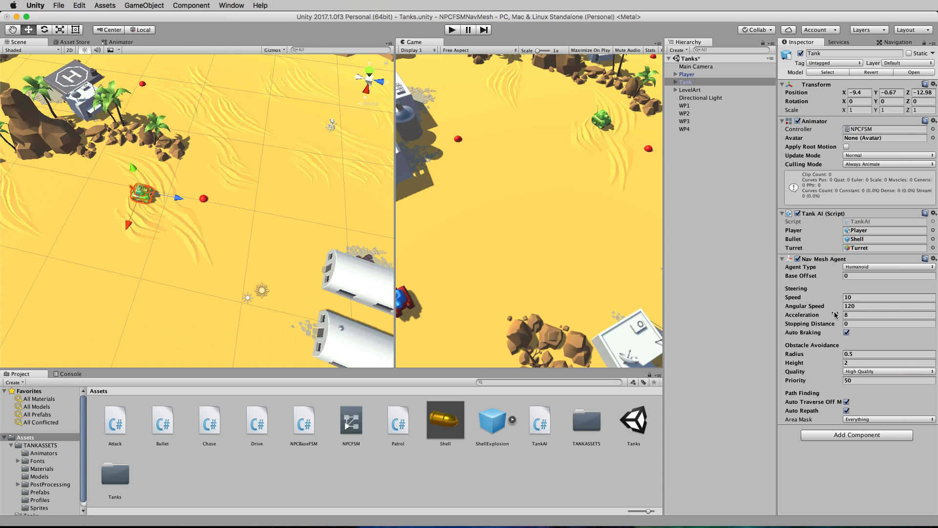
mouse_move(802, 355)
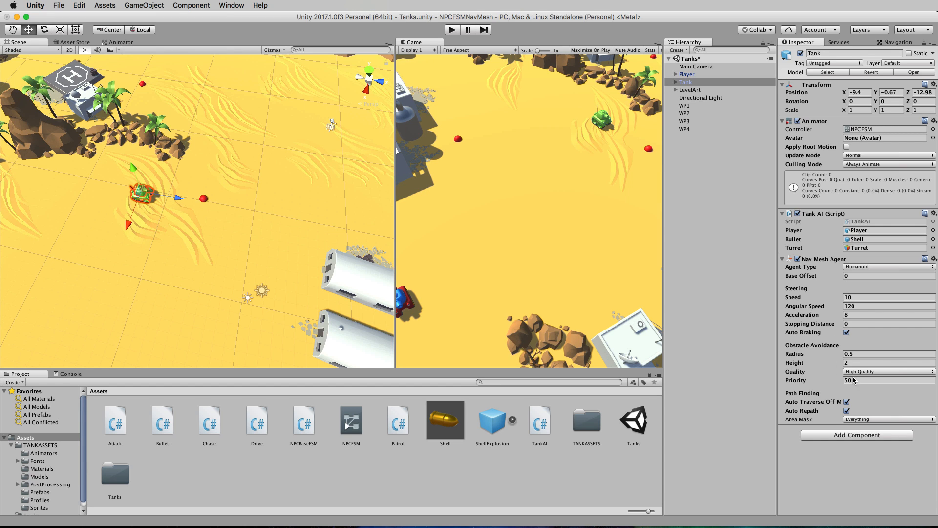
mouse_move(845, 346)
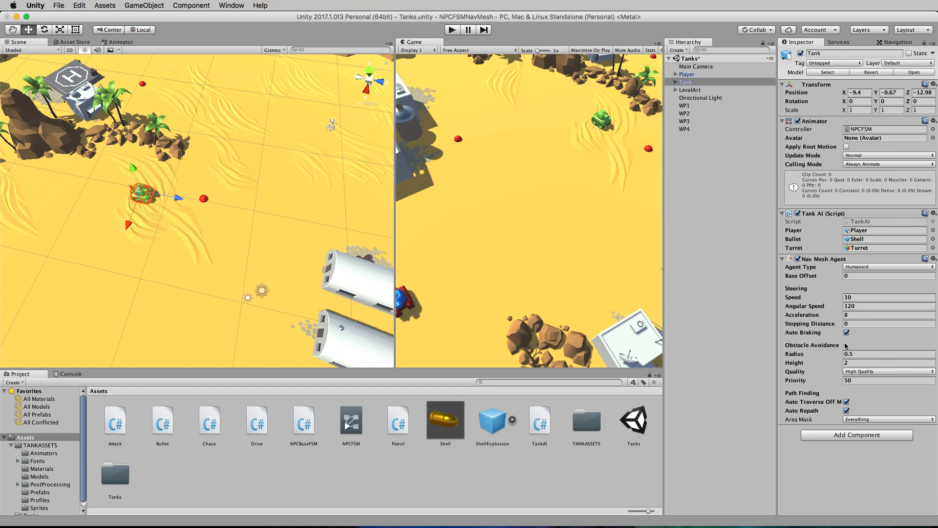
mouse_move(875, 293)
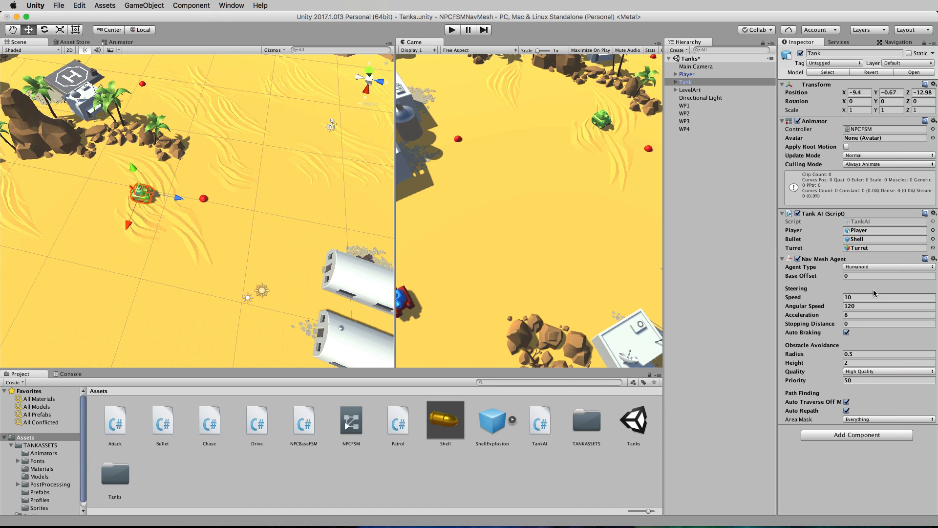
mouse_move(874, 294)
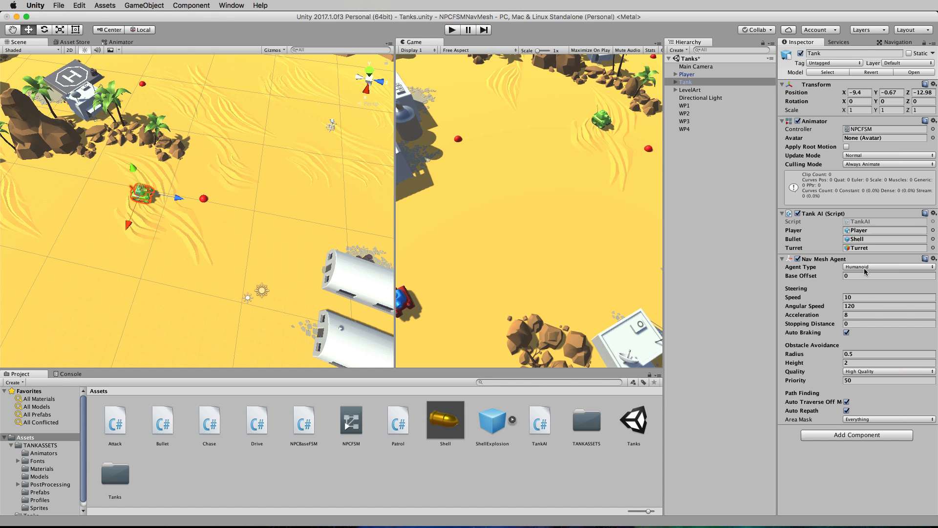
mouse_move(808, 267)
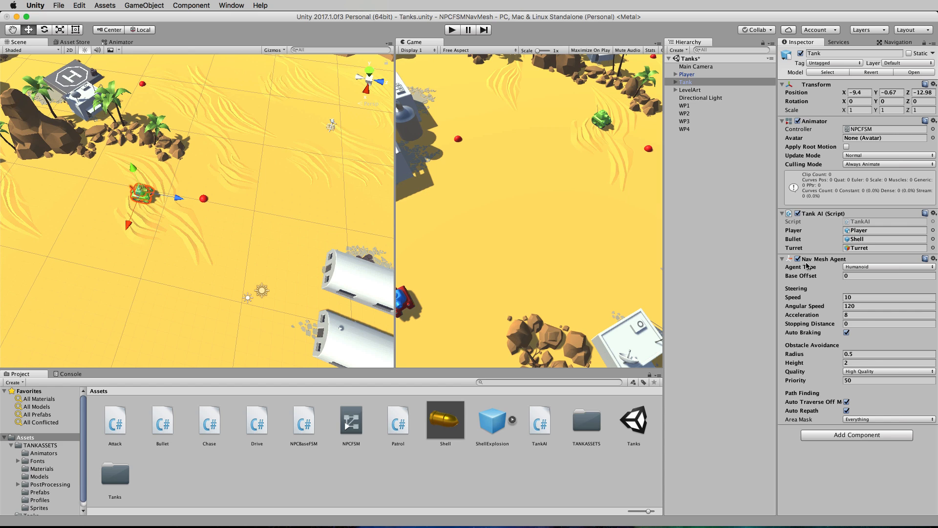
mouse_move(573, 251)
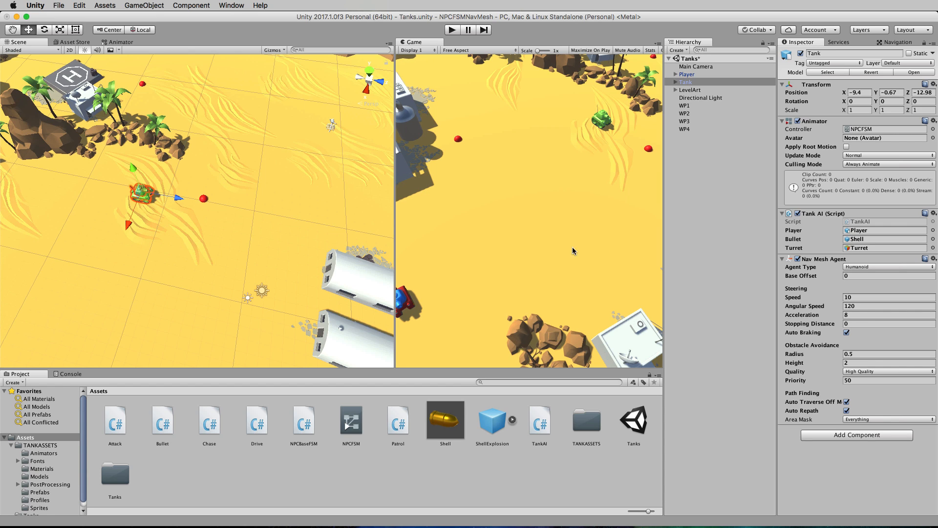
mouse_move(368, 216)
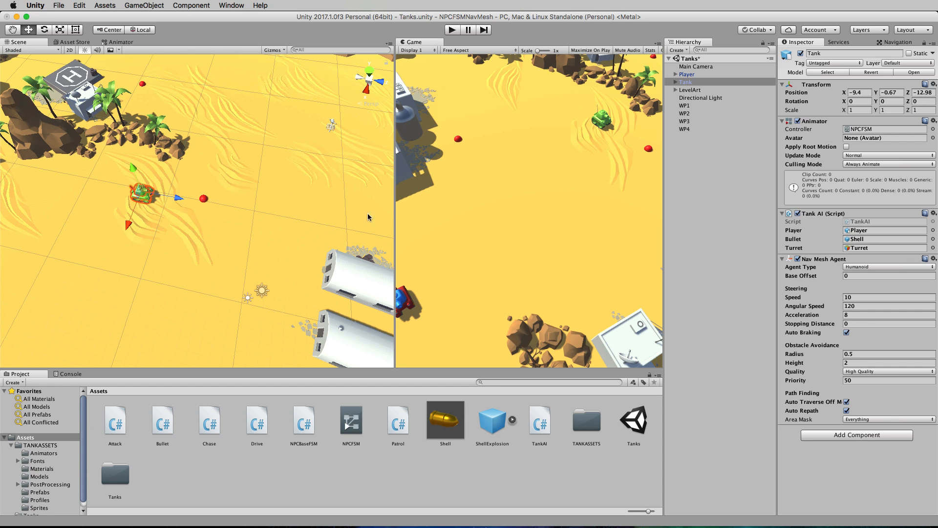
mouse_move(579, 241)
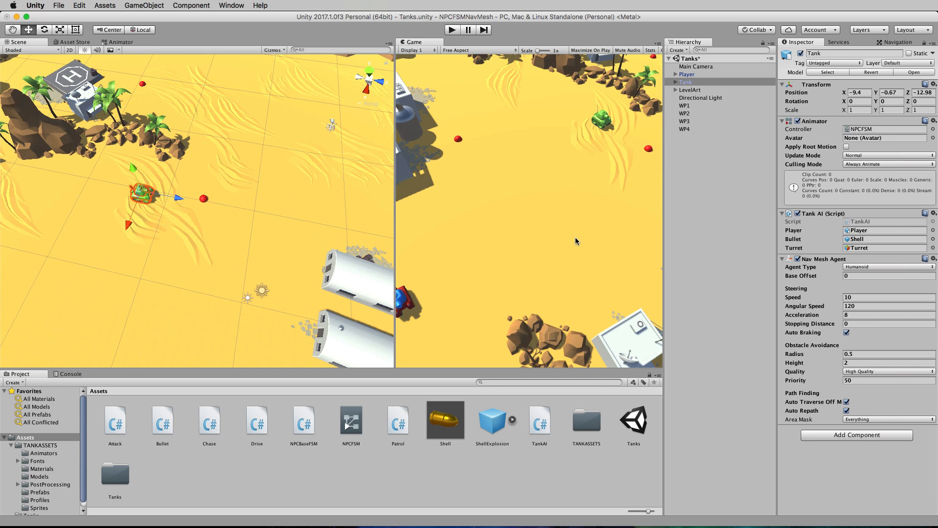
mouse_move(817, 221)
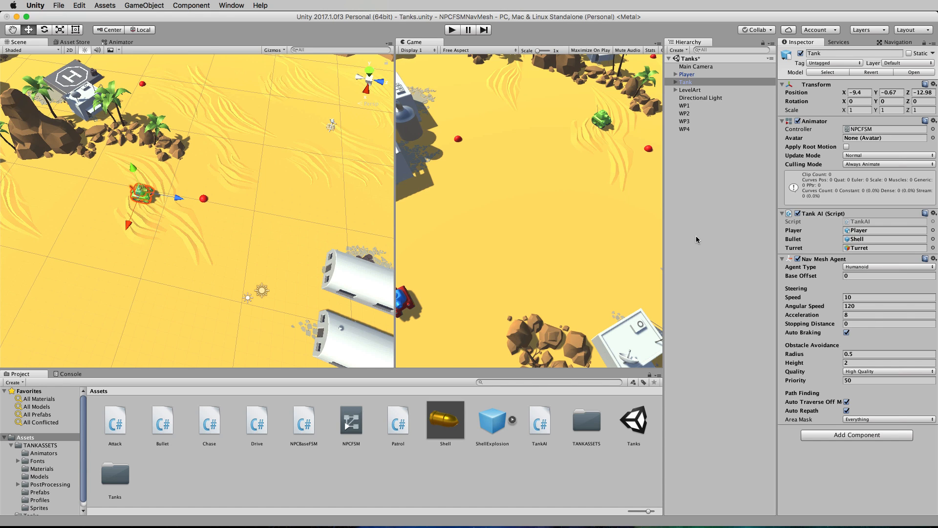
mouse_move(650, 283)
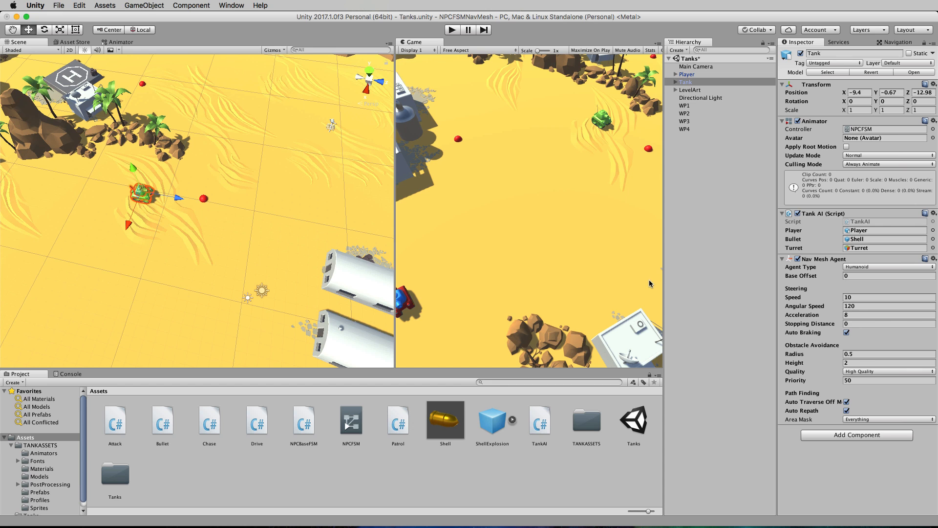
mouse_move(402, 423)
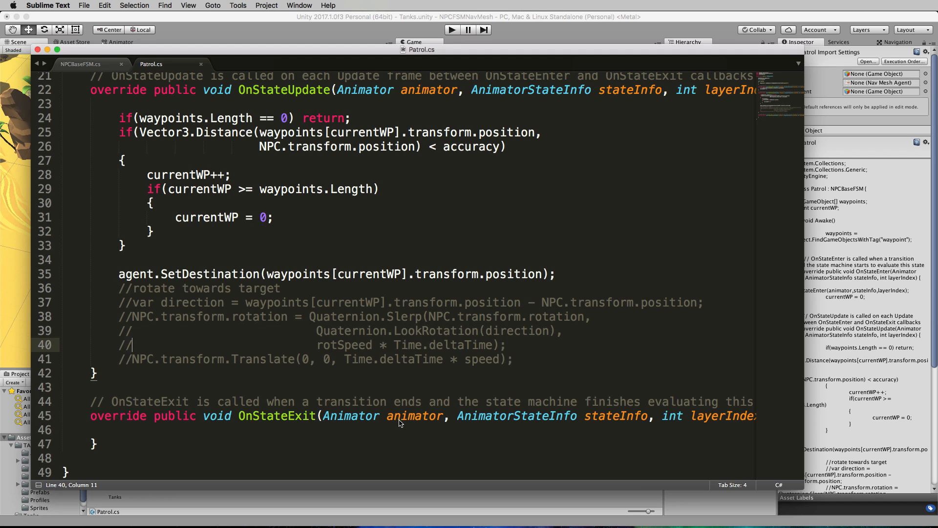
mouse_move(316, 219)
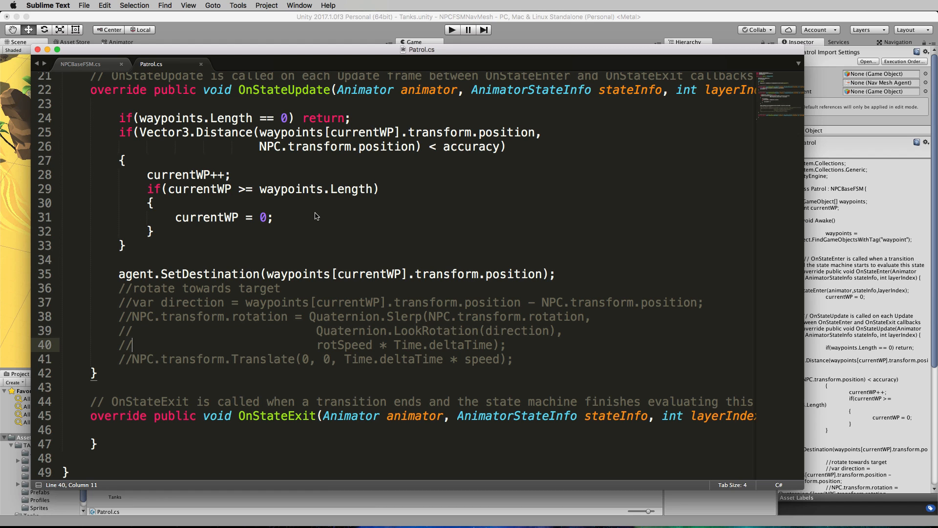
mouse_move(117, 285)
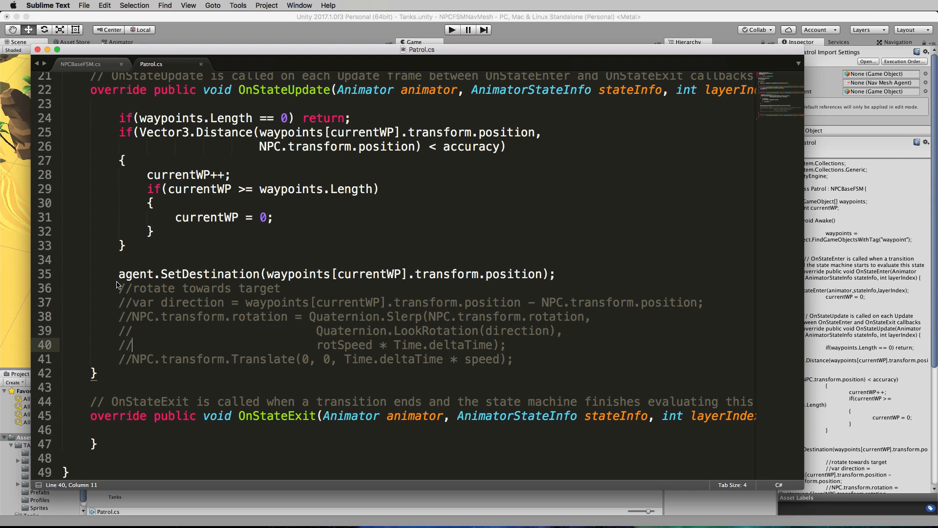
mouse_move(198, 301)
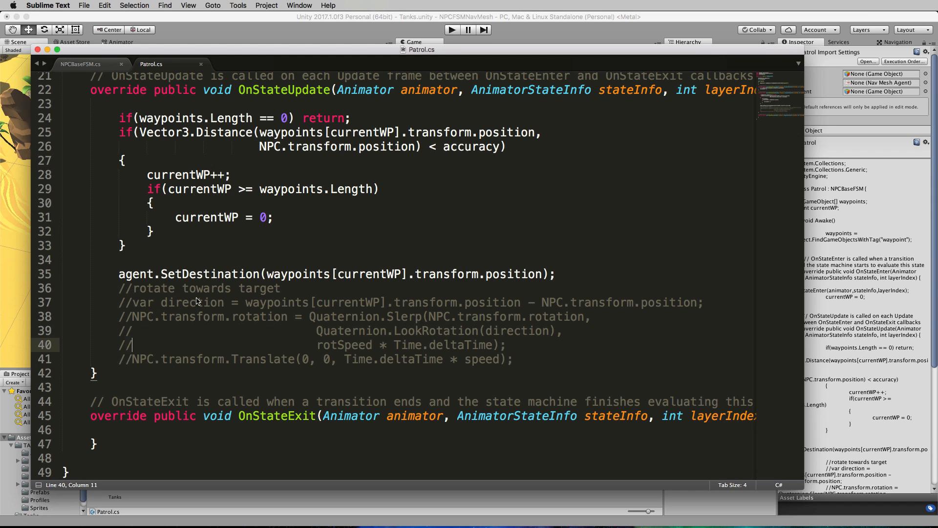
mouse_move(254, 359)
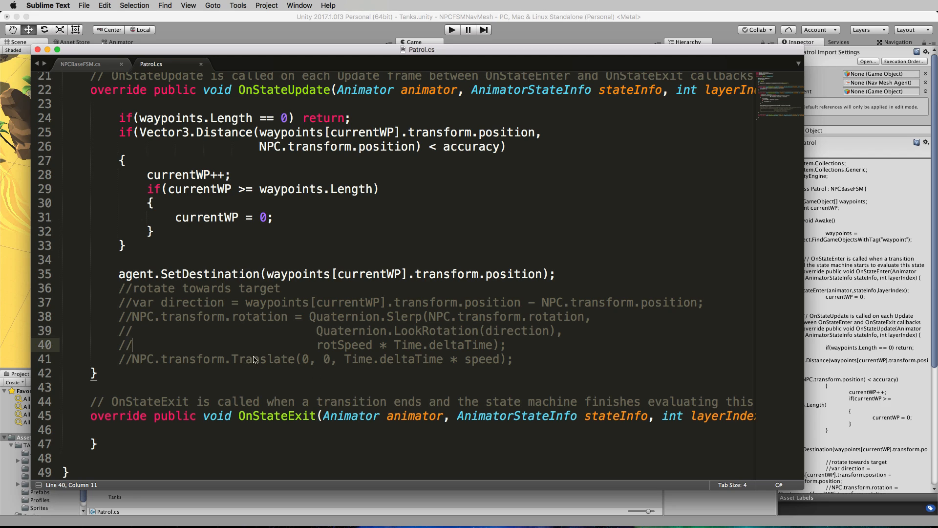
mouse_move(292, 321)
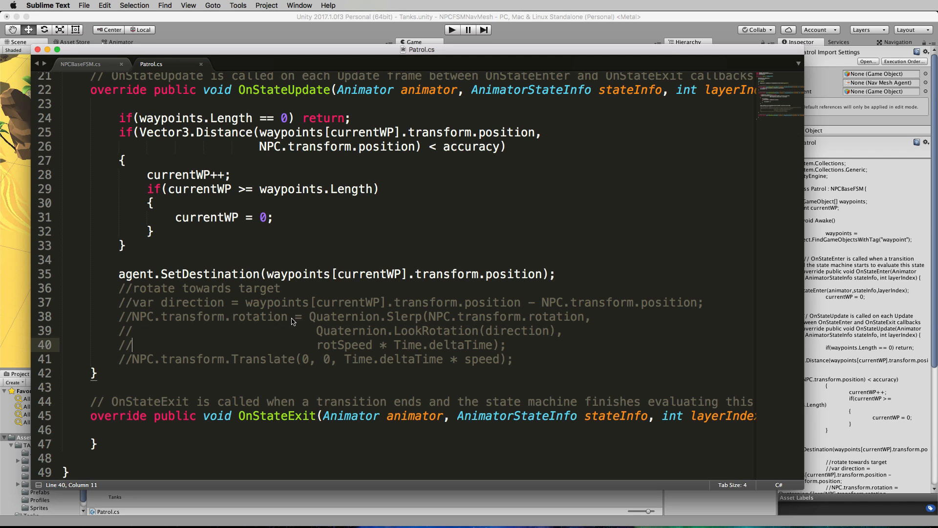
mouse_move(250, 284)
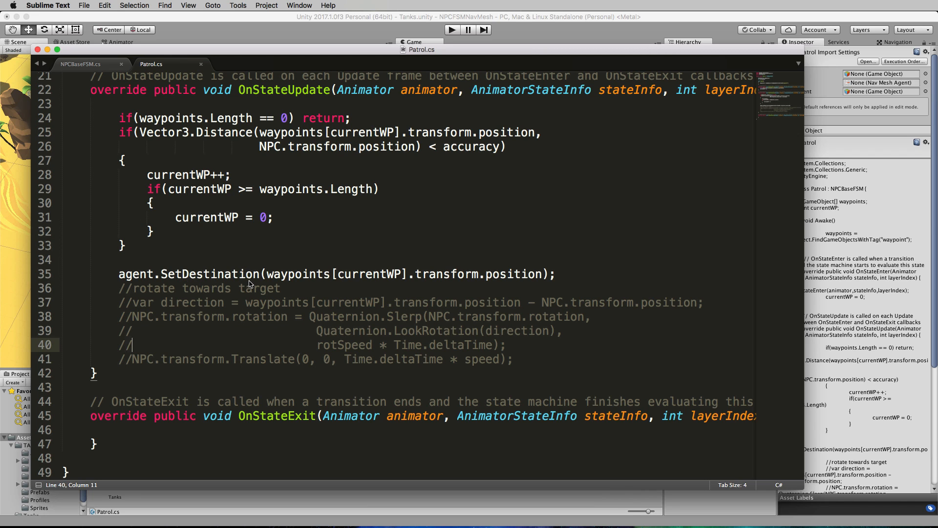
mouse_move(141, 282)
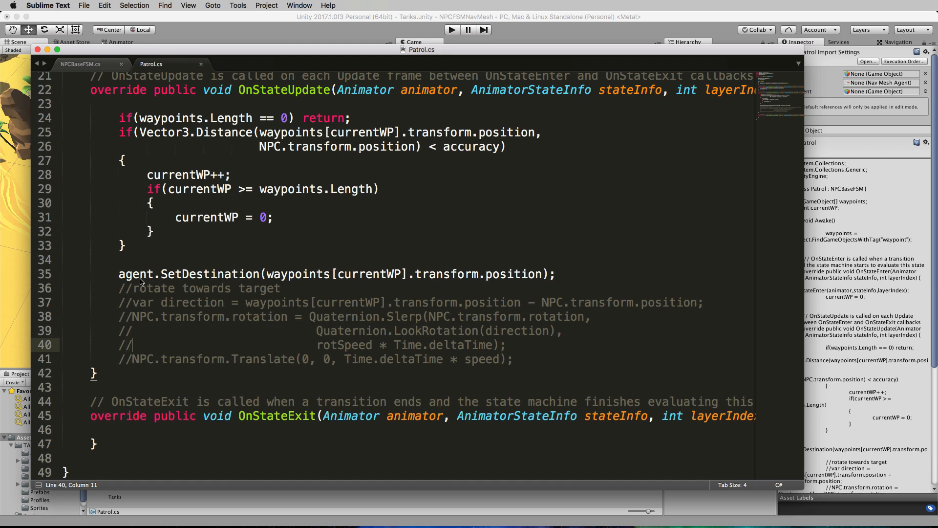
double_click(273, 274)
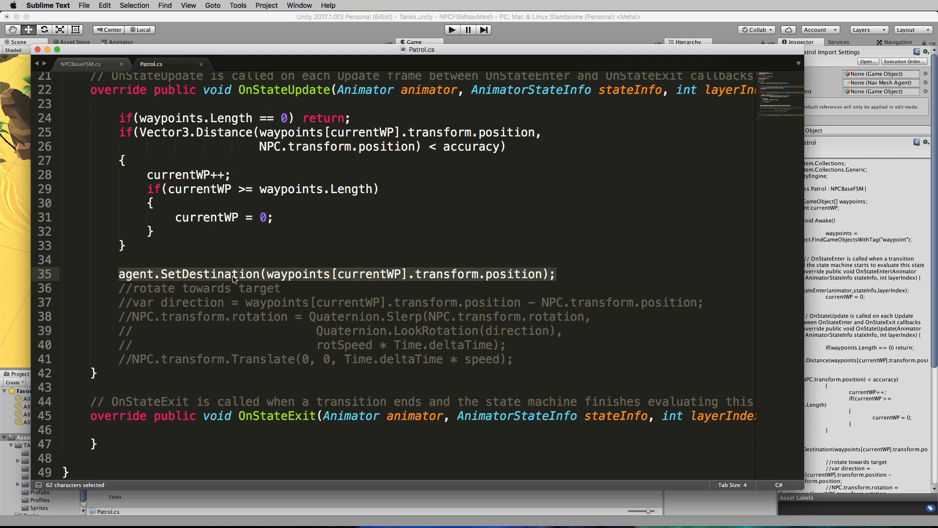
mouse_move(511, 279)
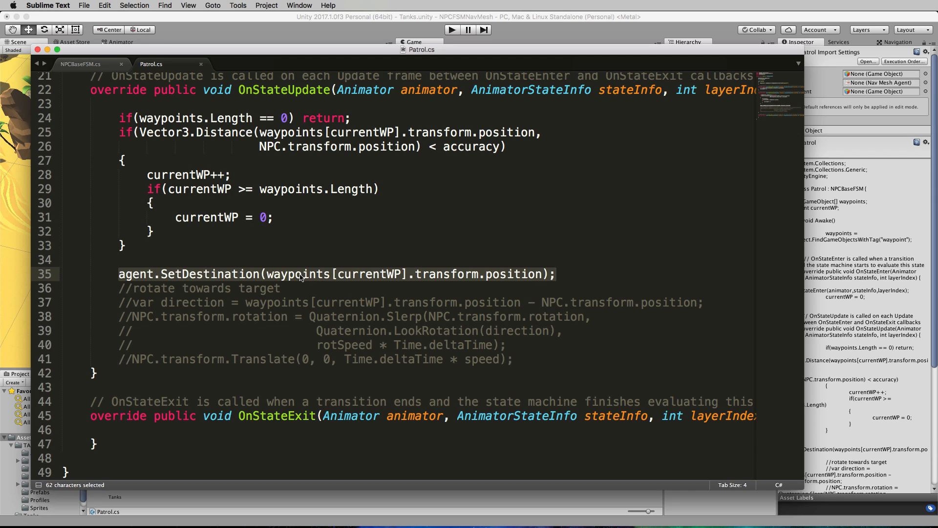
mouse_move(454, 267)
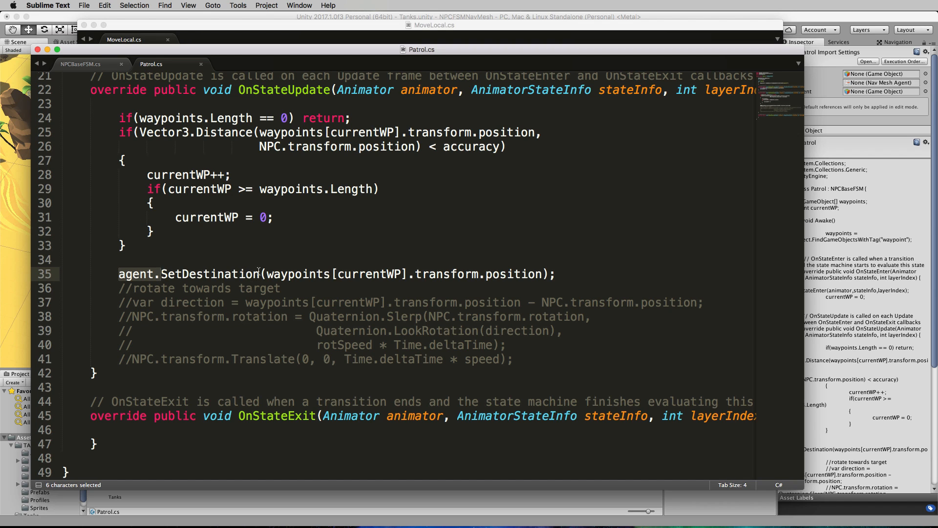
mouse_move(139, 277)
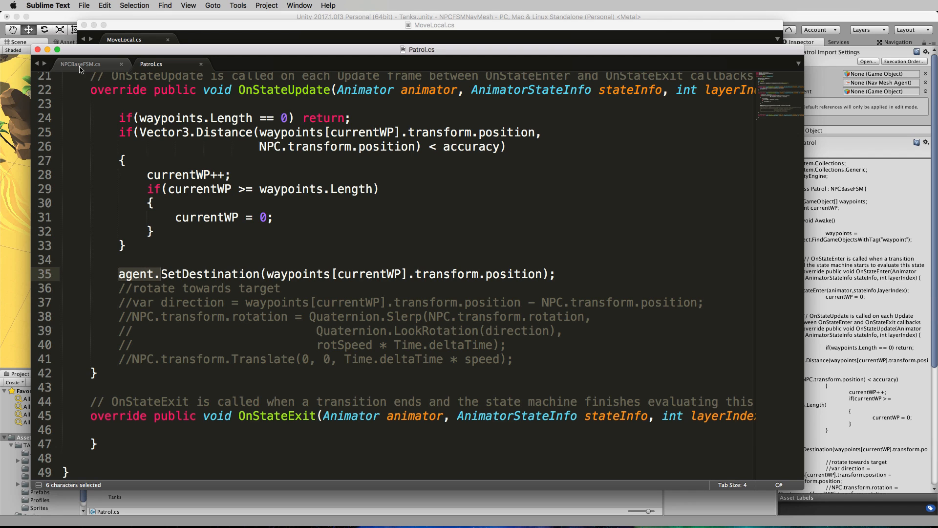
Step: Open NPCBaseFSM.cs and highlight the GetComponent<NavMeshAgent> assignment on line 18
click(80, 64)
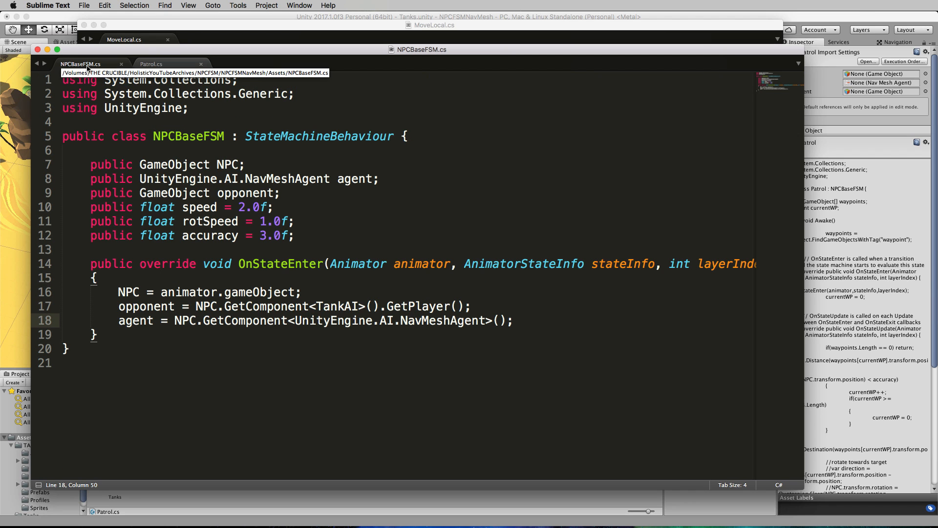
mouse_move(84, 183)
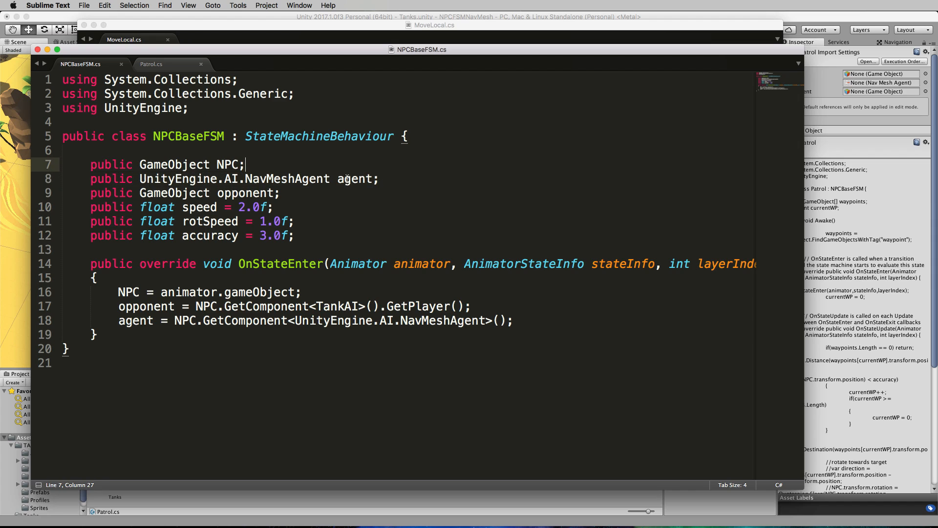
double_click(355, 178)
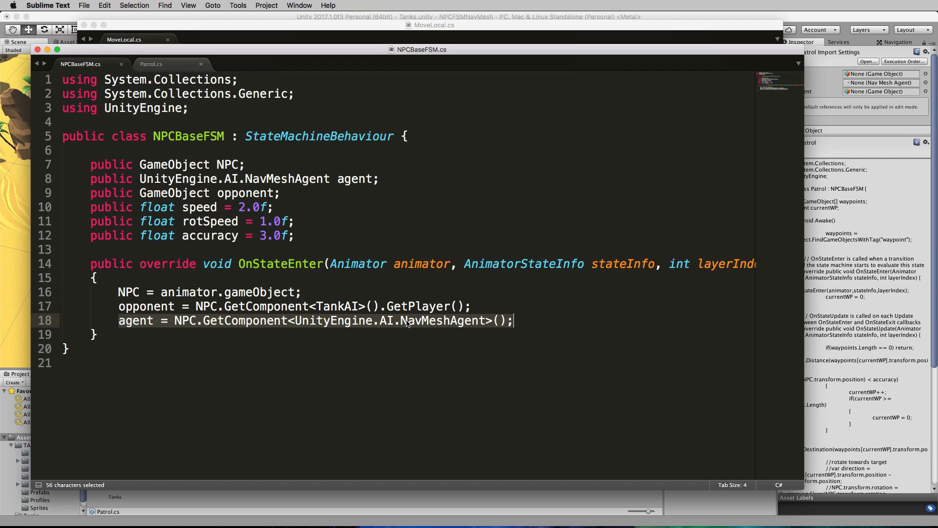
mouse_move(310, 325)
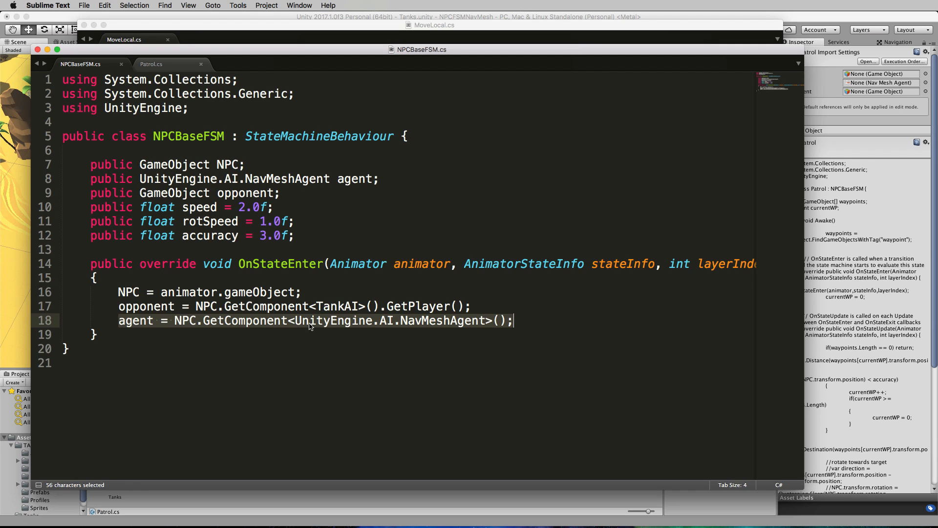
mouse_move(196, 318)
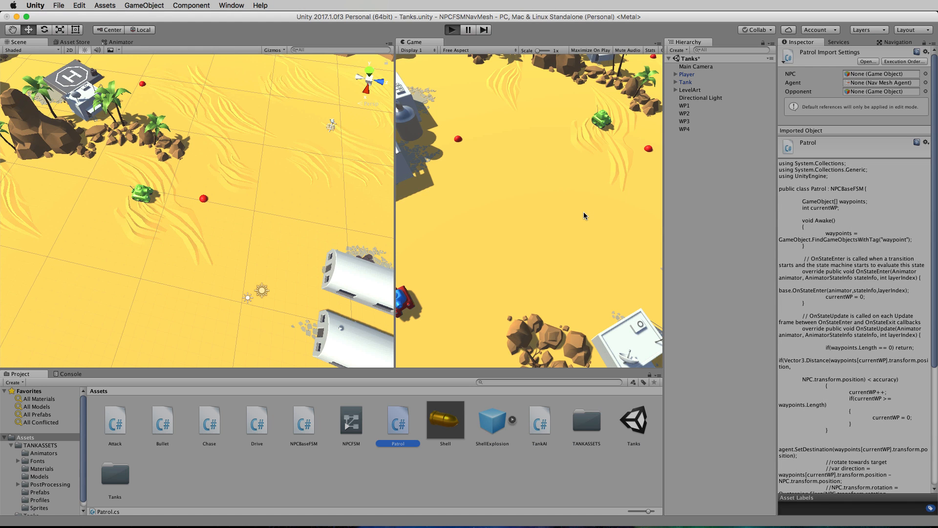
Step: Play the scene to watch the tank patrol, then show the Tank's Inspector
click(451, 29)
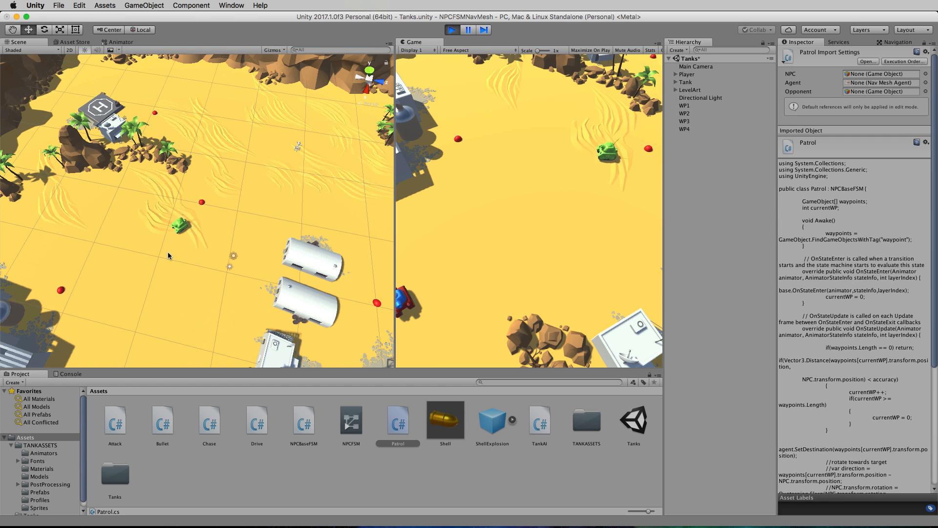
mouse_move(99, 268)
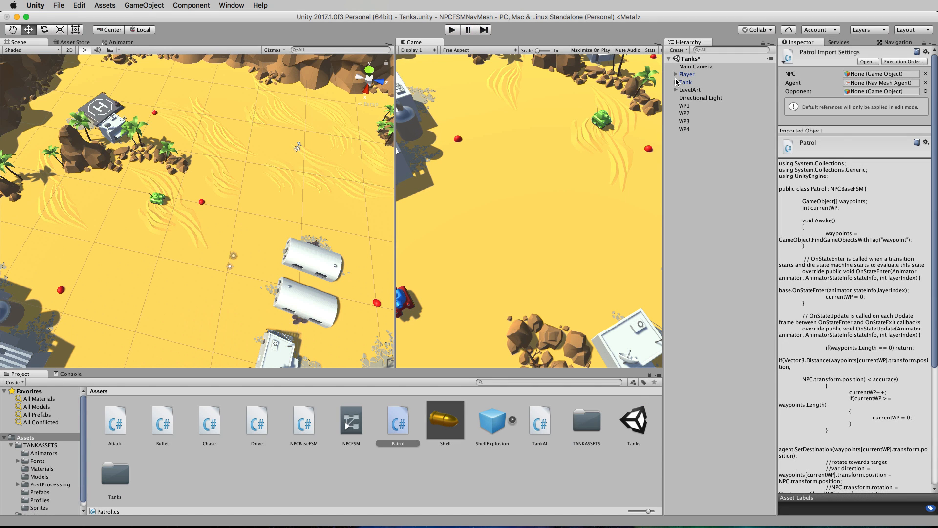
click(685, 83)
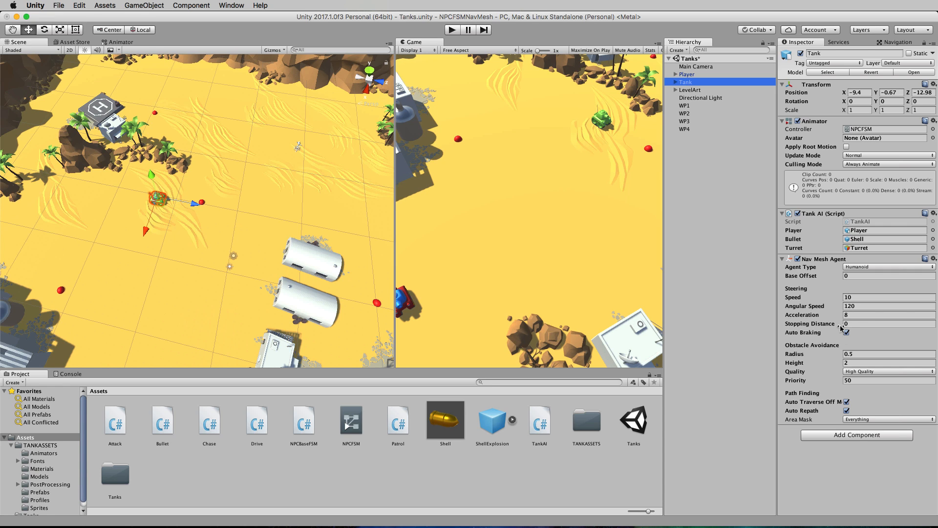
Step: Set the tank's stopping distance to 2 and angular speed to 200
click(886, 323)
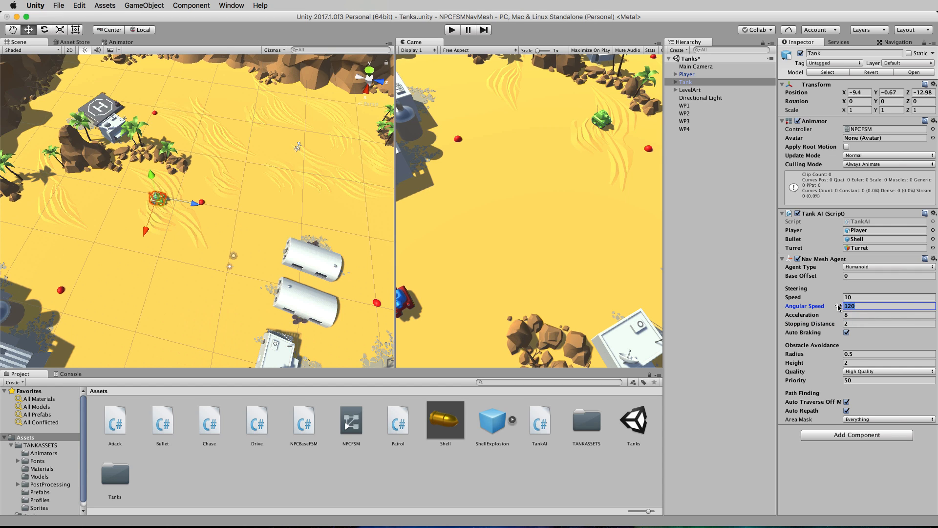
text(2)
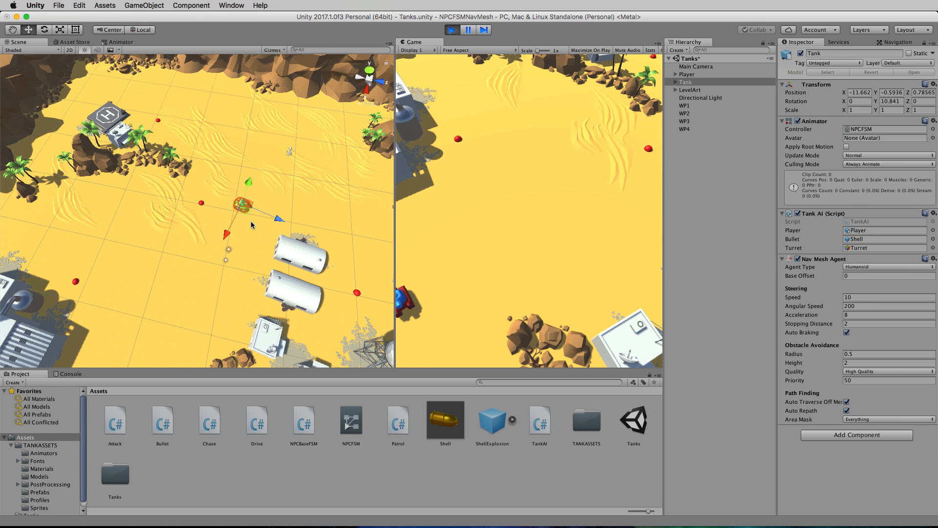
click(208, 421)
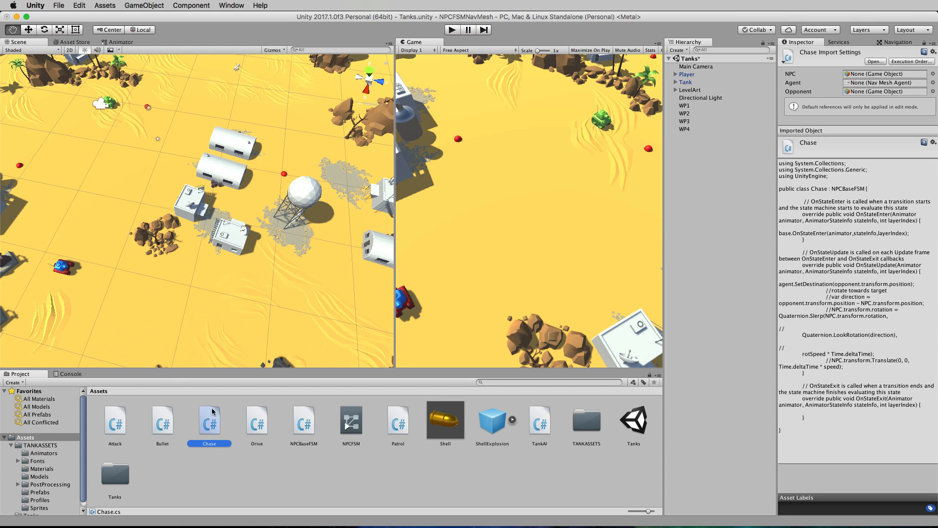
mouse_move(213, 424)
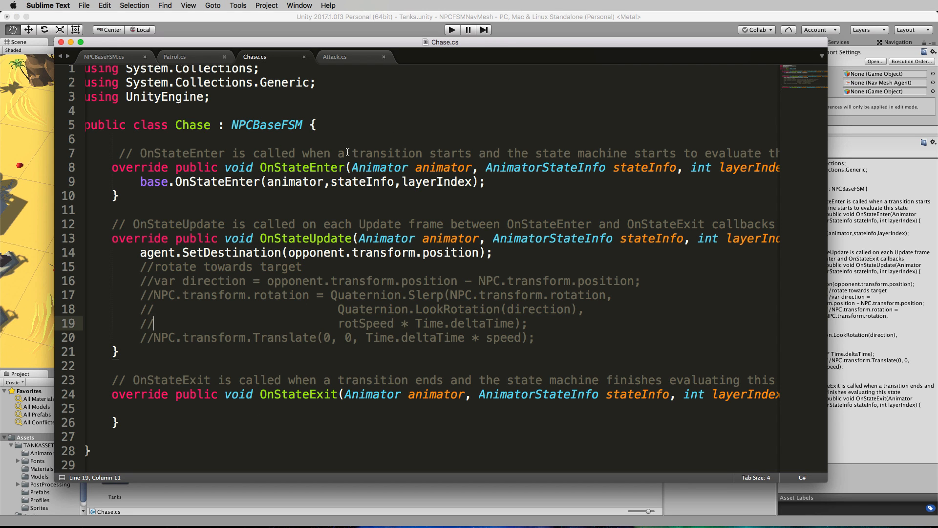
mouse_move(279, 240)
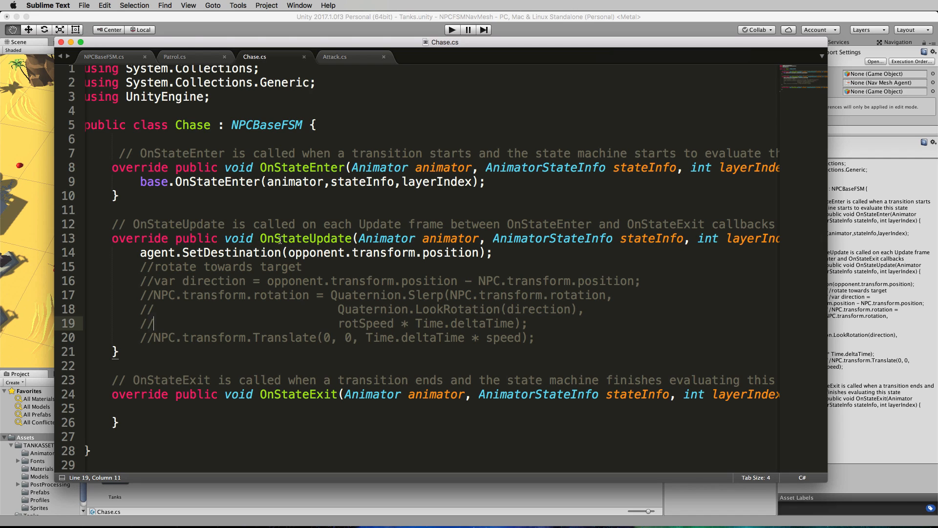
mouse_move(156, 283)
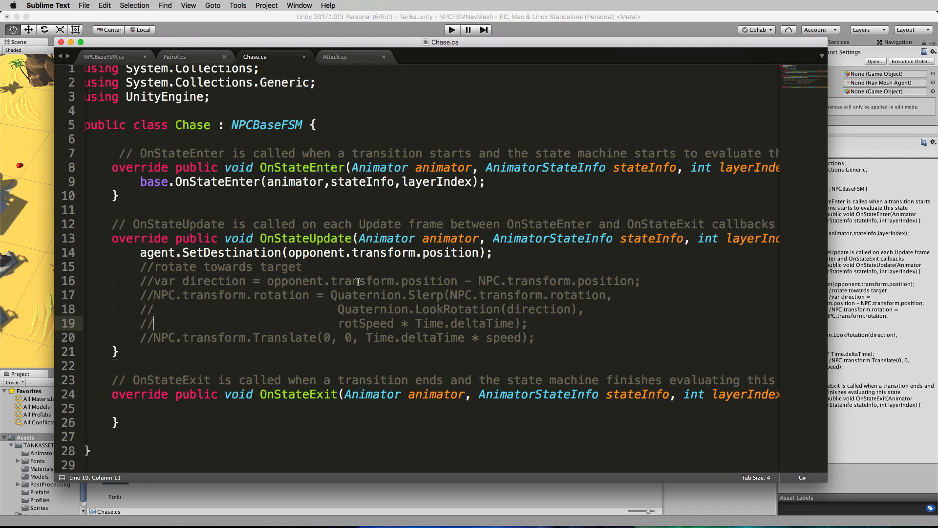
mouse_move(328, 329)
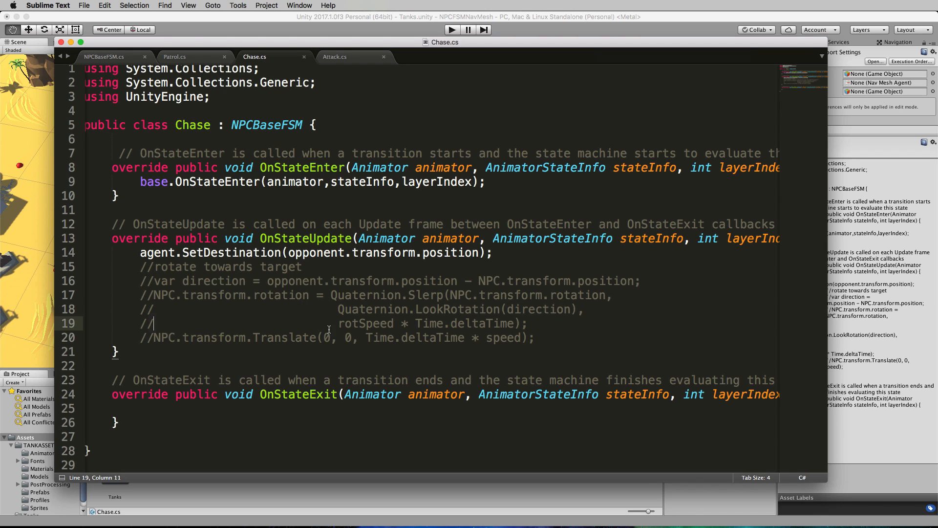
mouse_move(146, 255)
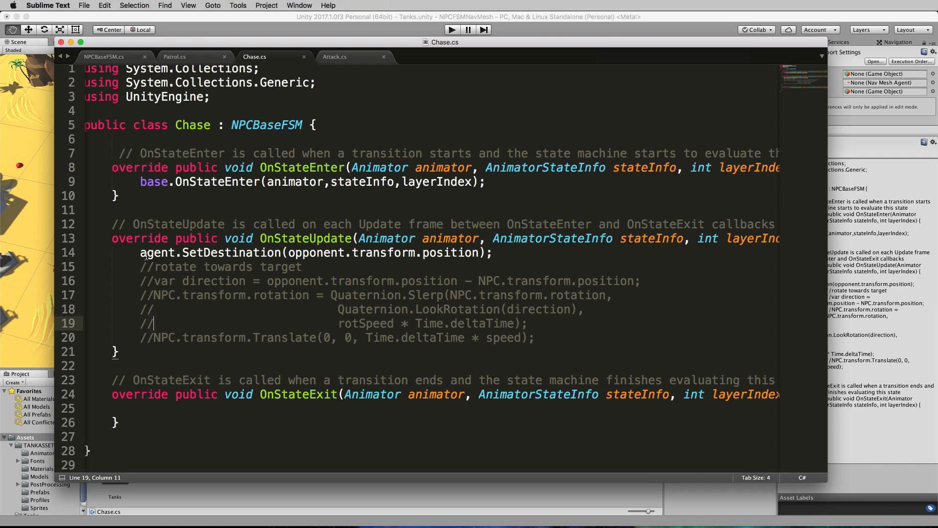
Step: Highlight SetDestination toward opponent.transform.position in Chase.cs, then play the scene
drag(141, 253, 414, 252)
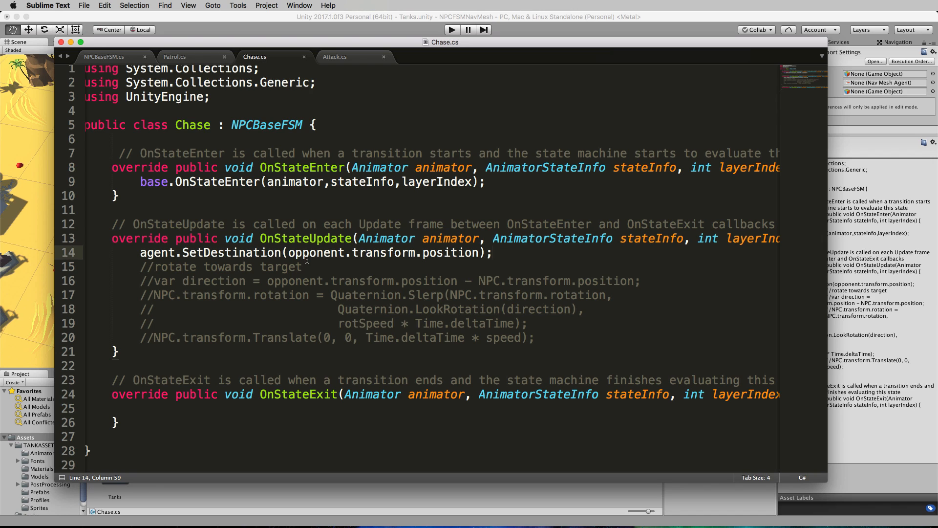
drag(306, 252, 477, 253)
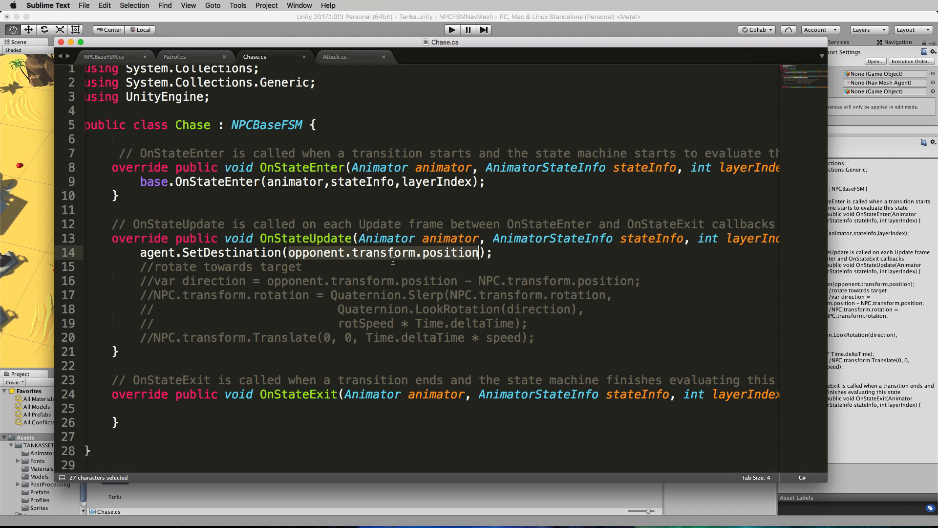
mouse_move(330, 262)
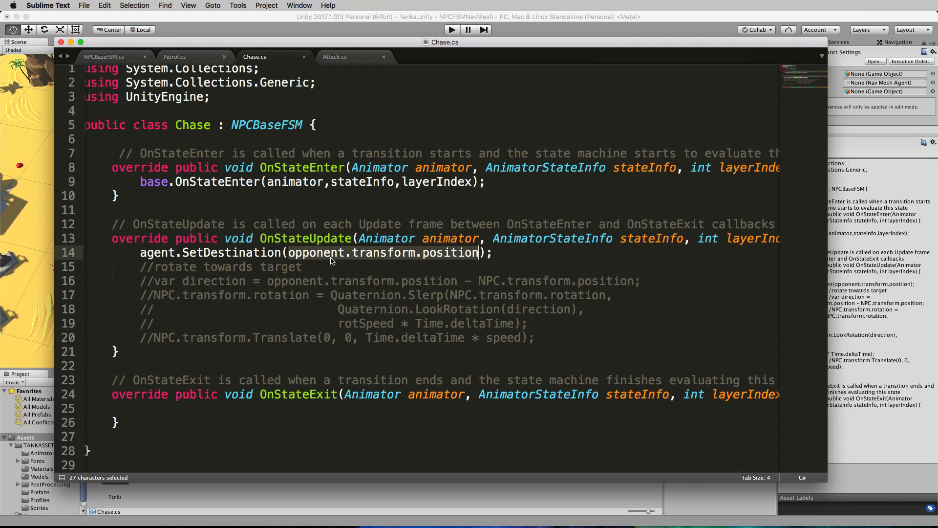
mouse_move(209, 33)
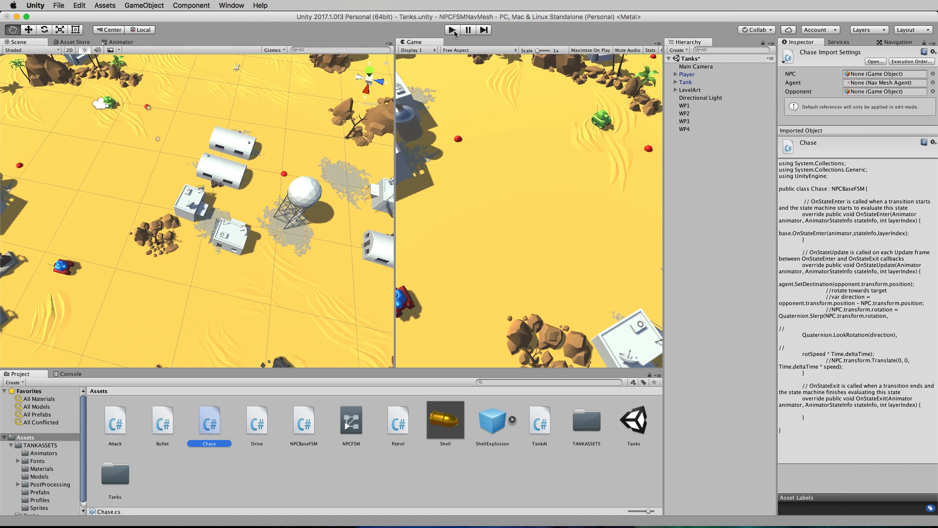
click(452, 30)
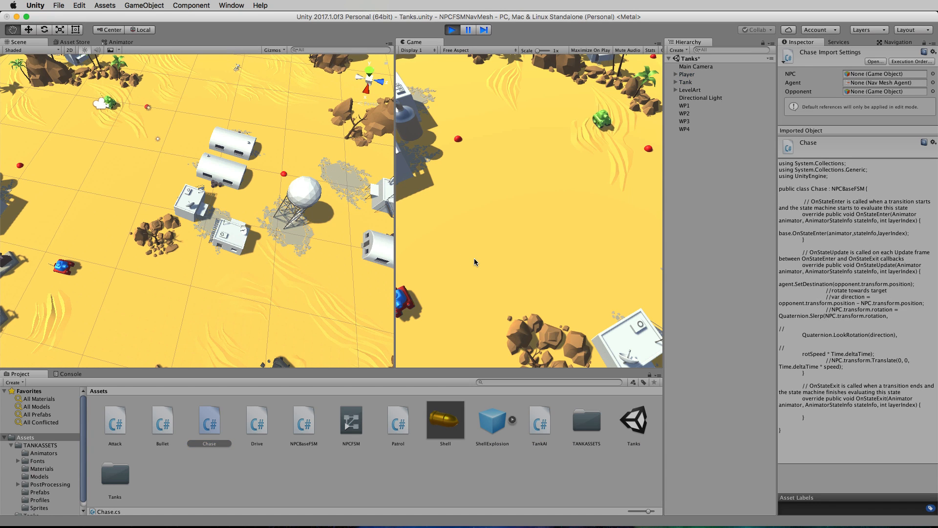